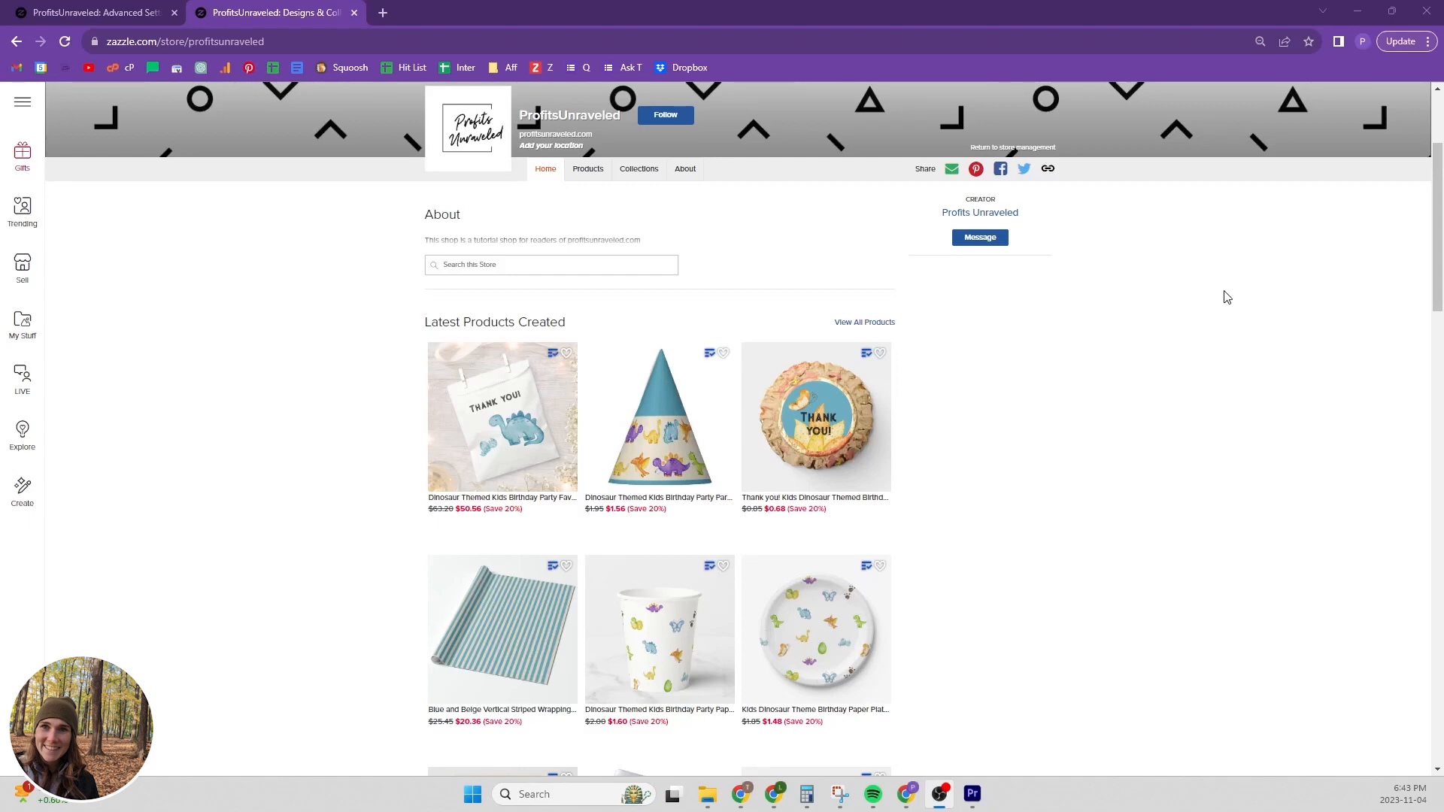
mouse_move(1265, 301)
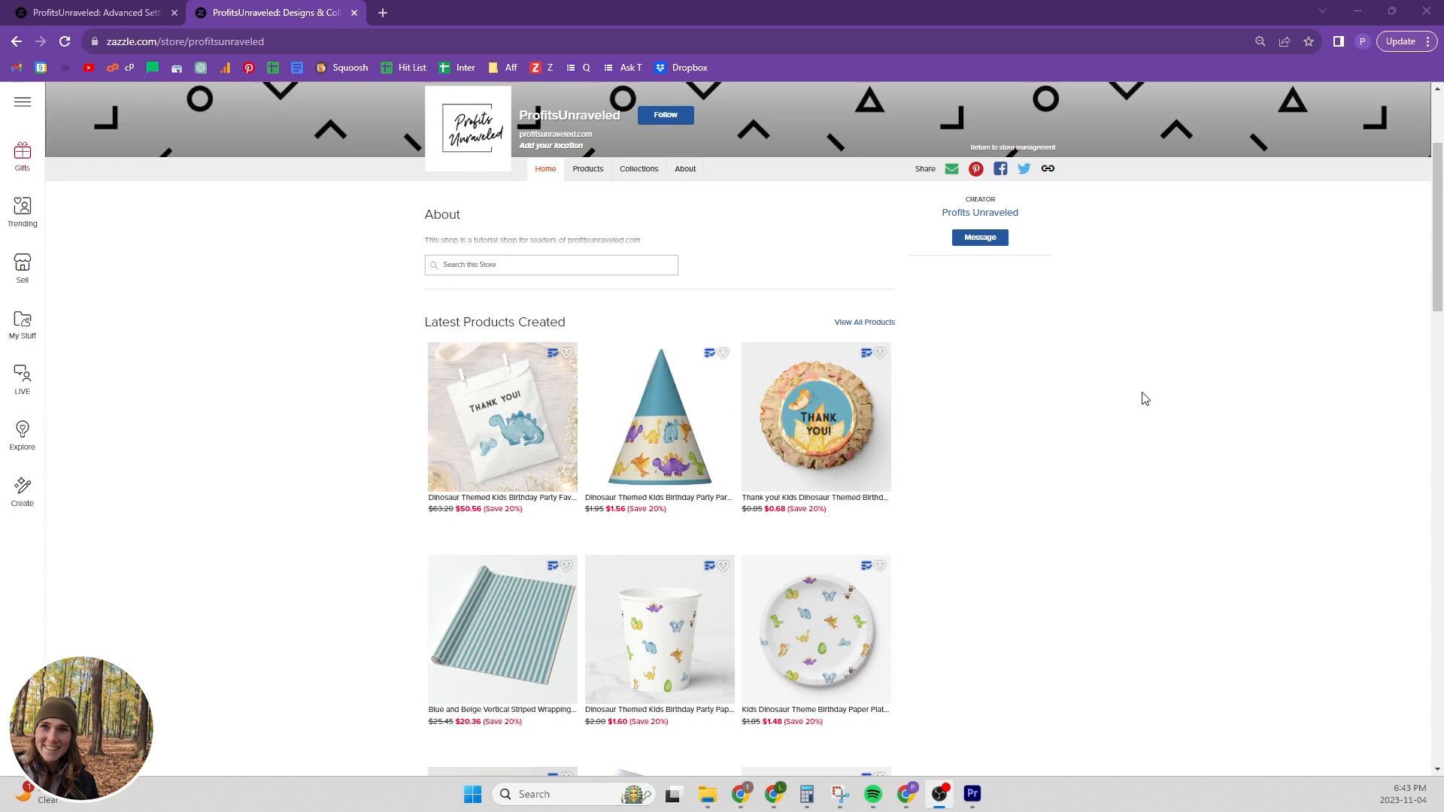
Go to the store's Settings and its Advanced Settings page listing hidden and visible home-page sections.
scroll(down, 3)
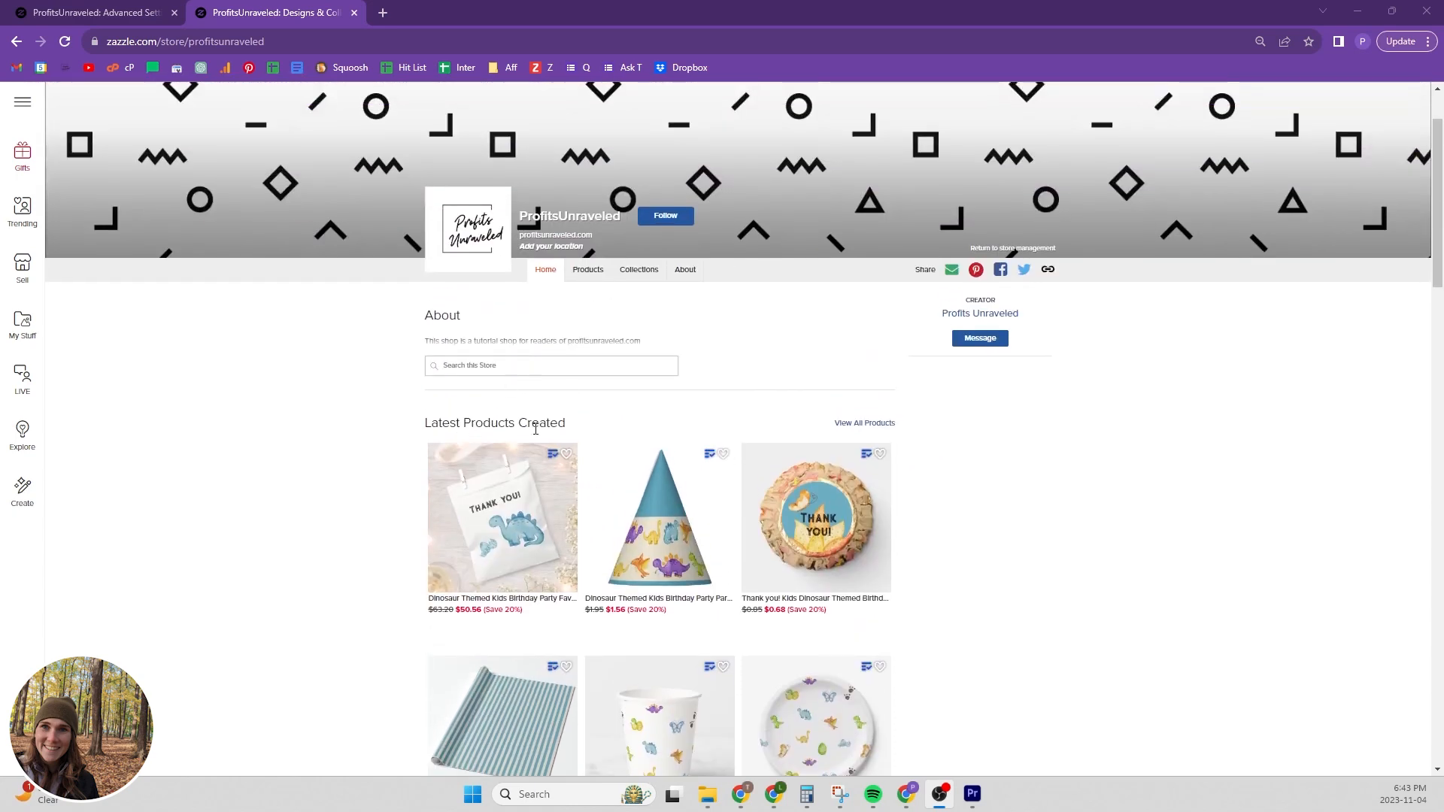
scroll(down, 3)
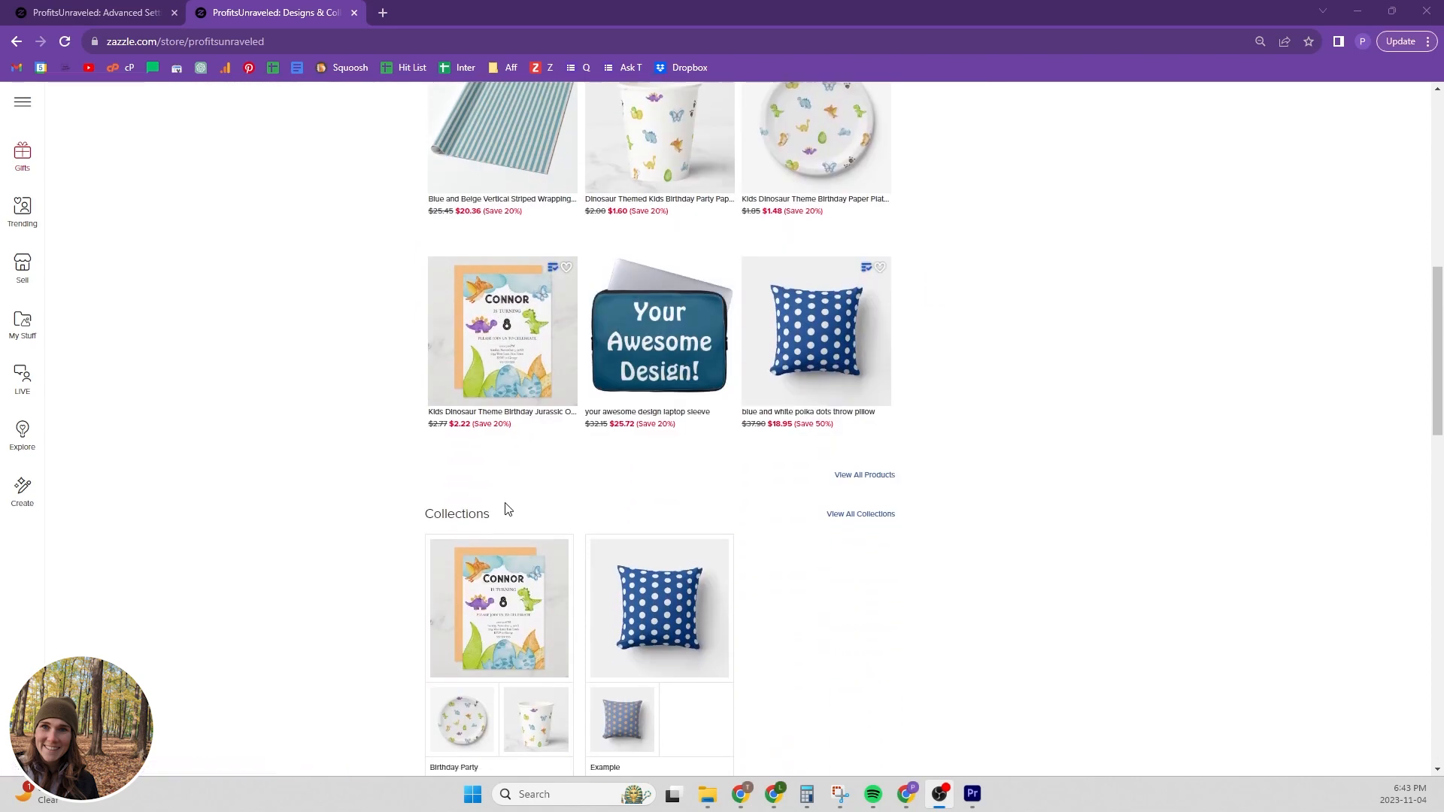
scroll(down, 3)
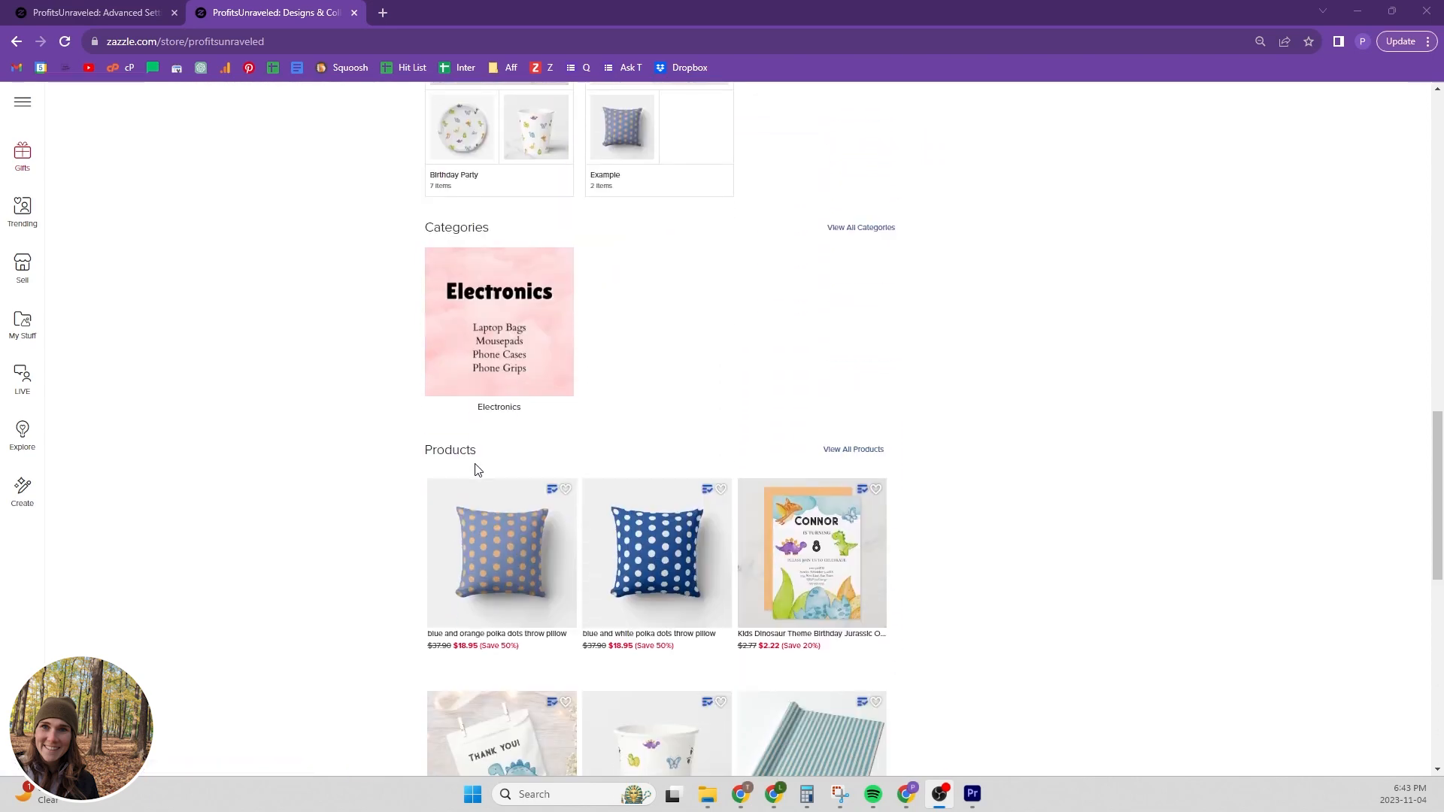
scroll(down, 3)
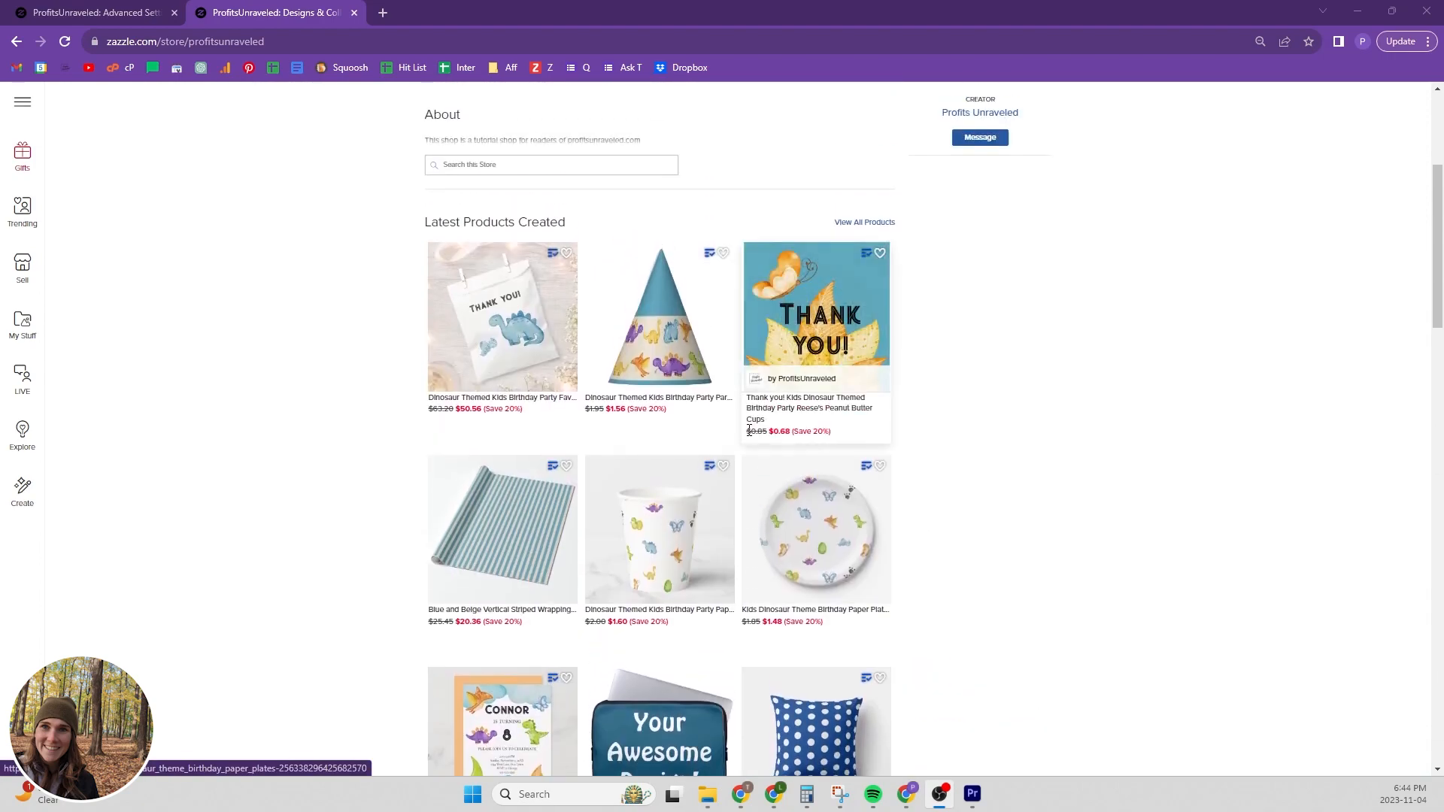
scroll(up, 3)
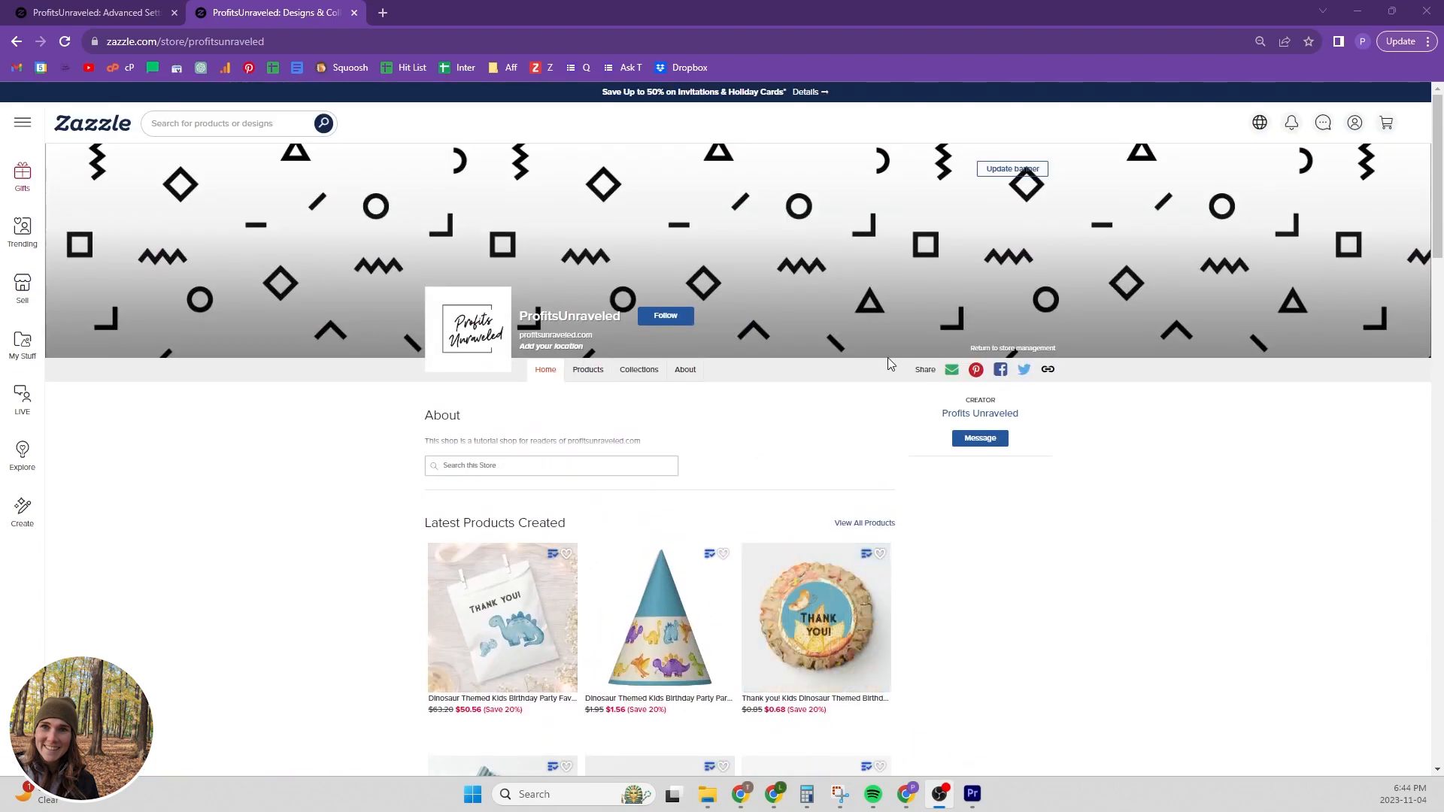
mouse_move(995, 361)
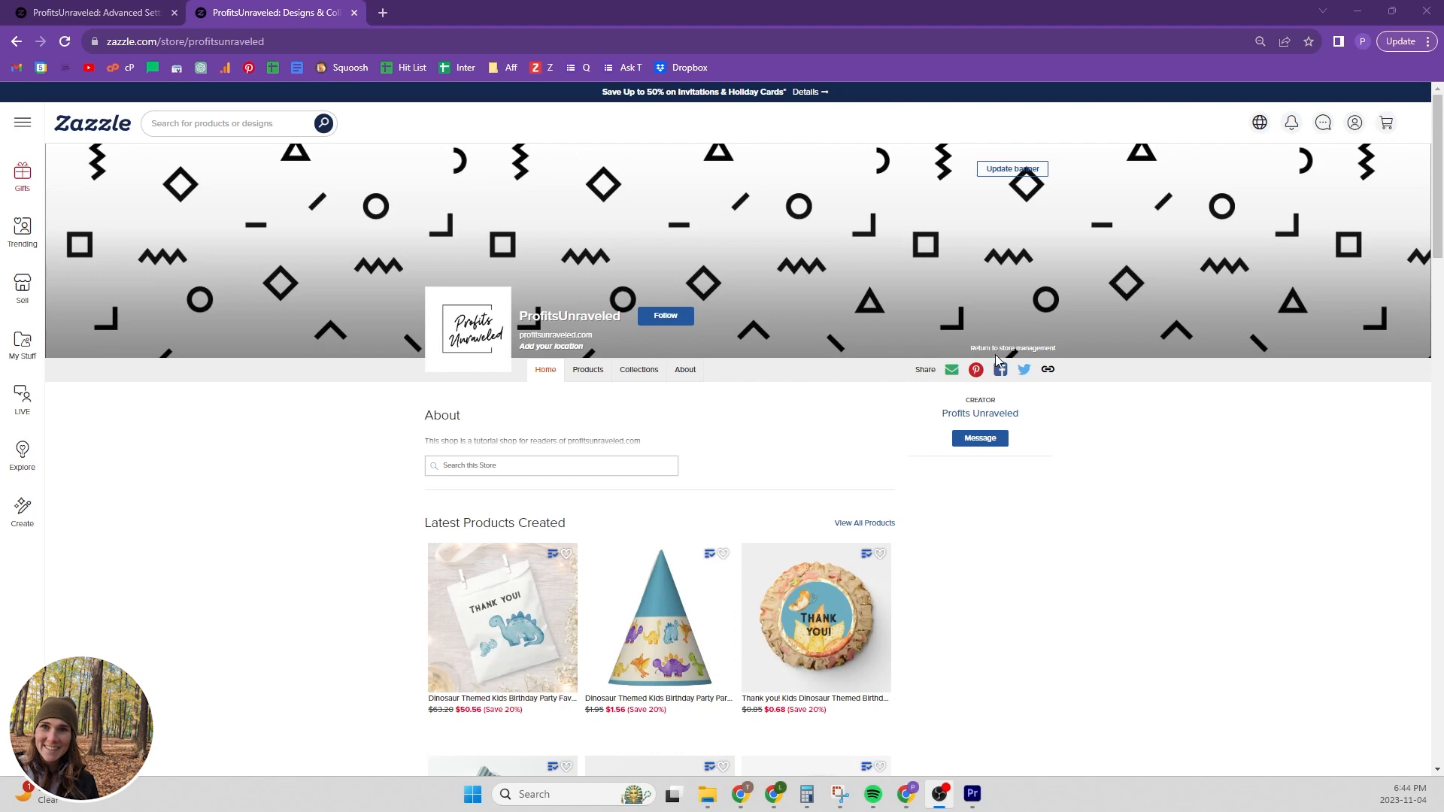
mouse_move(1012, 348)
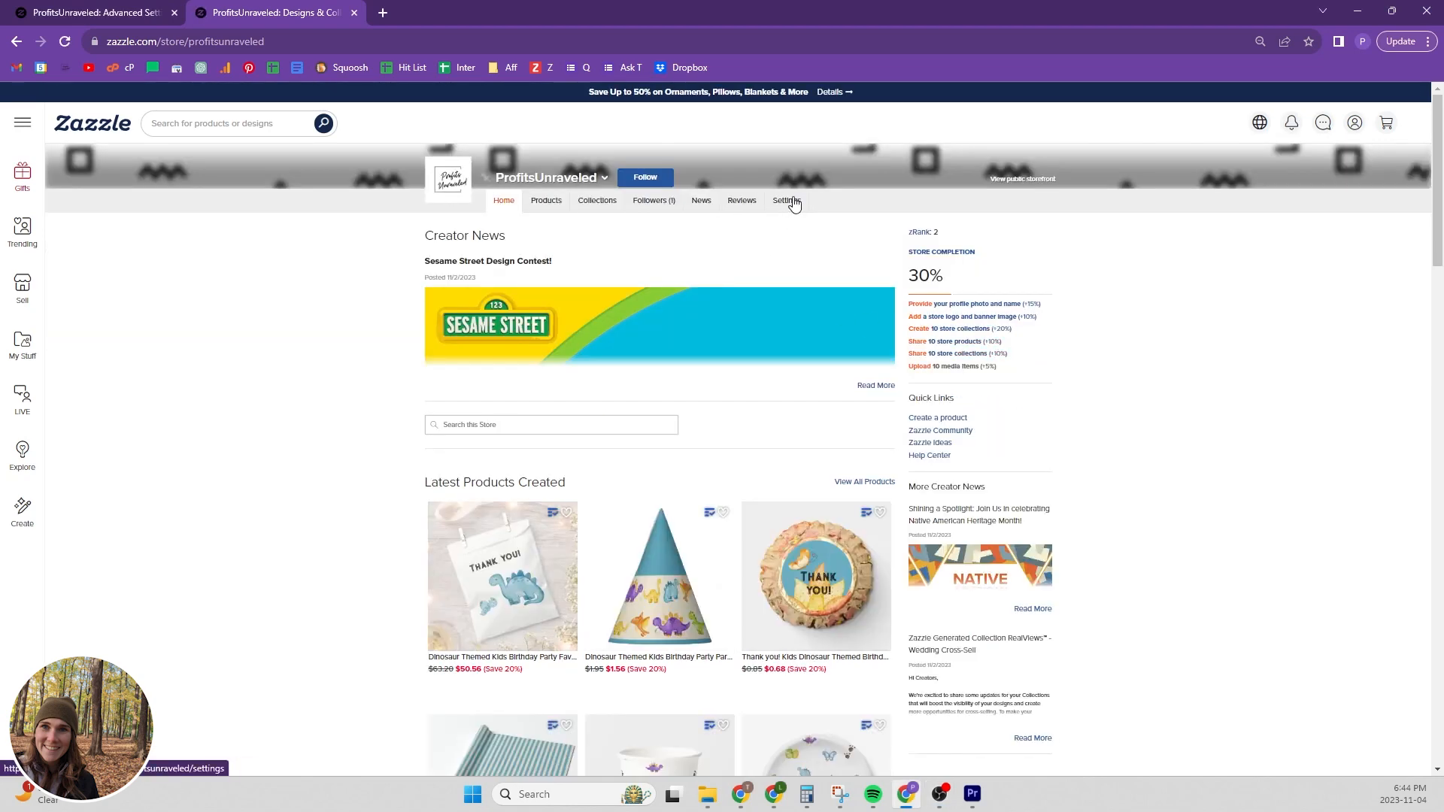
click(785, 200)
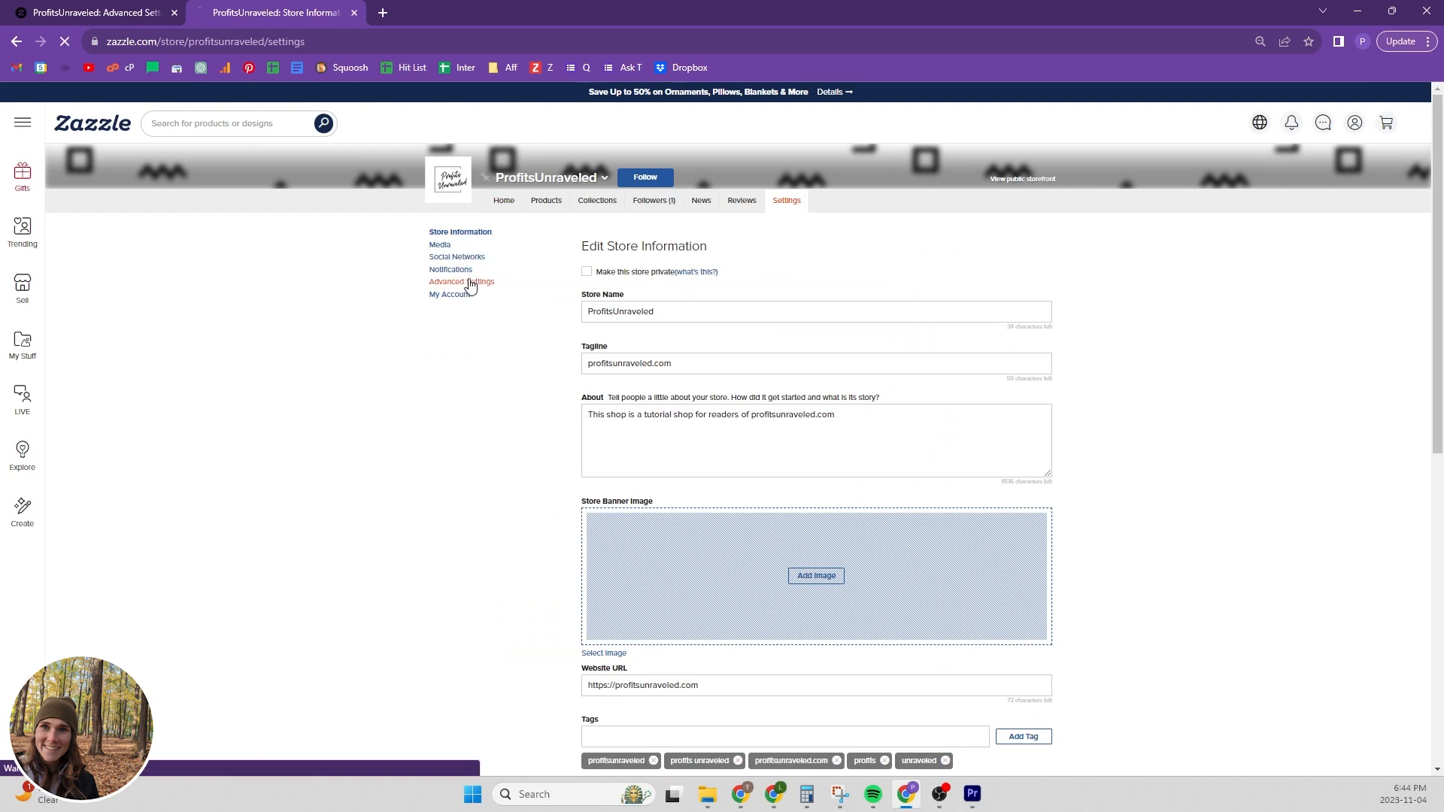
click(461, 281)
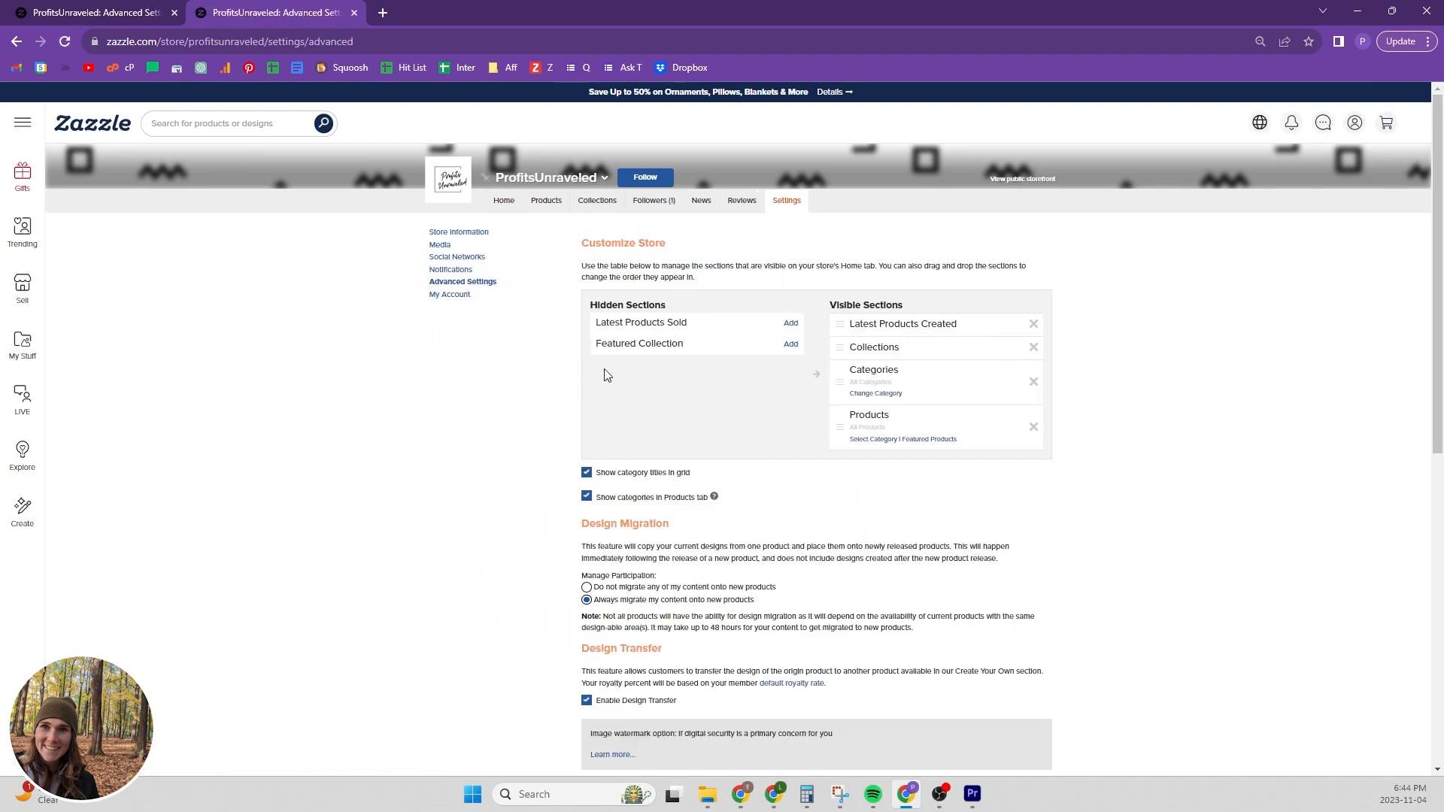
mouse_move(564, 328)
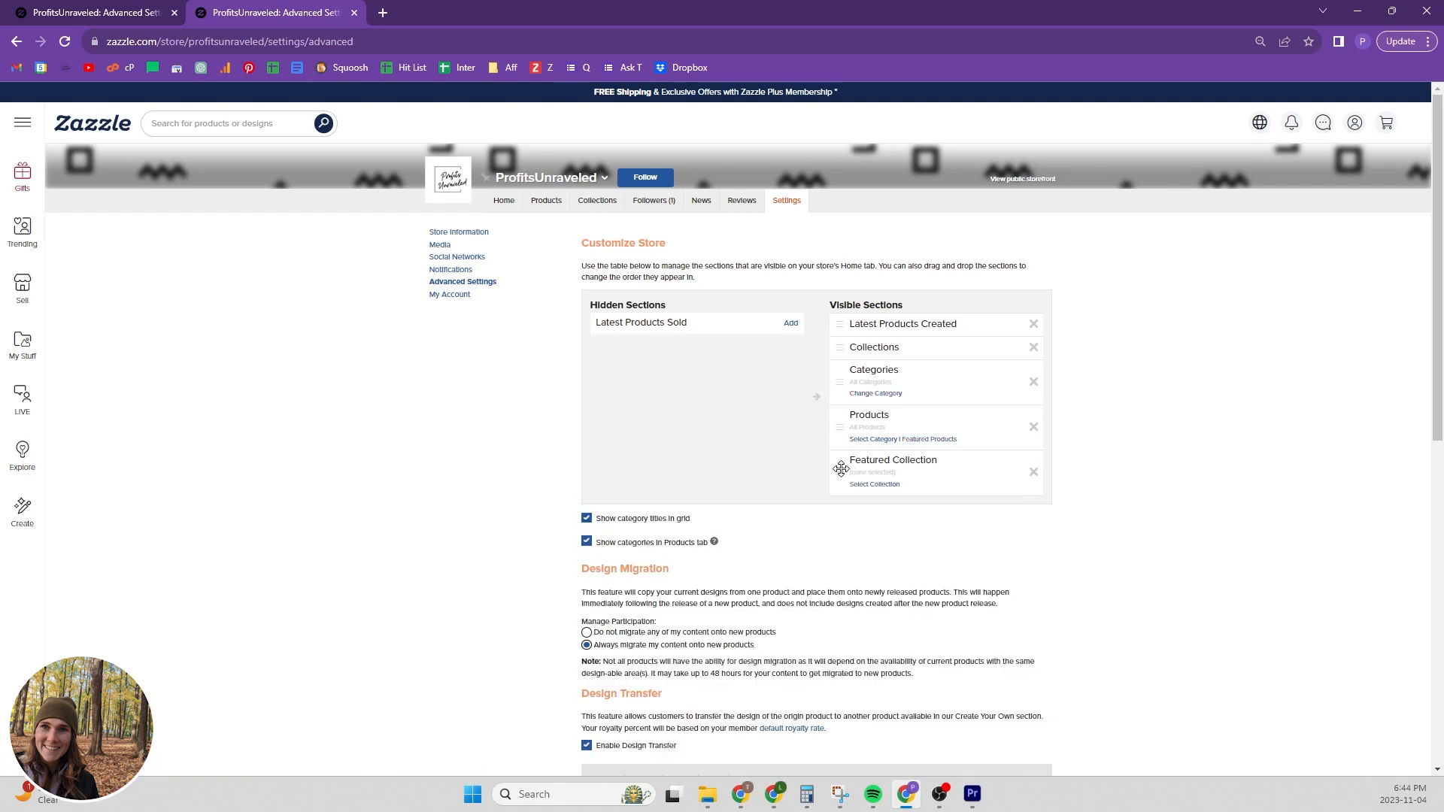
Move Featured Collection to the top of Visible Sections and set it to Birthday Party.
drag(839, 471, 839, 324)
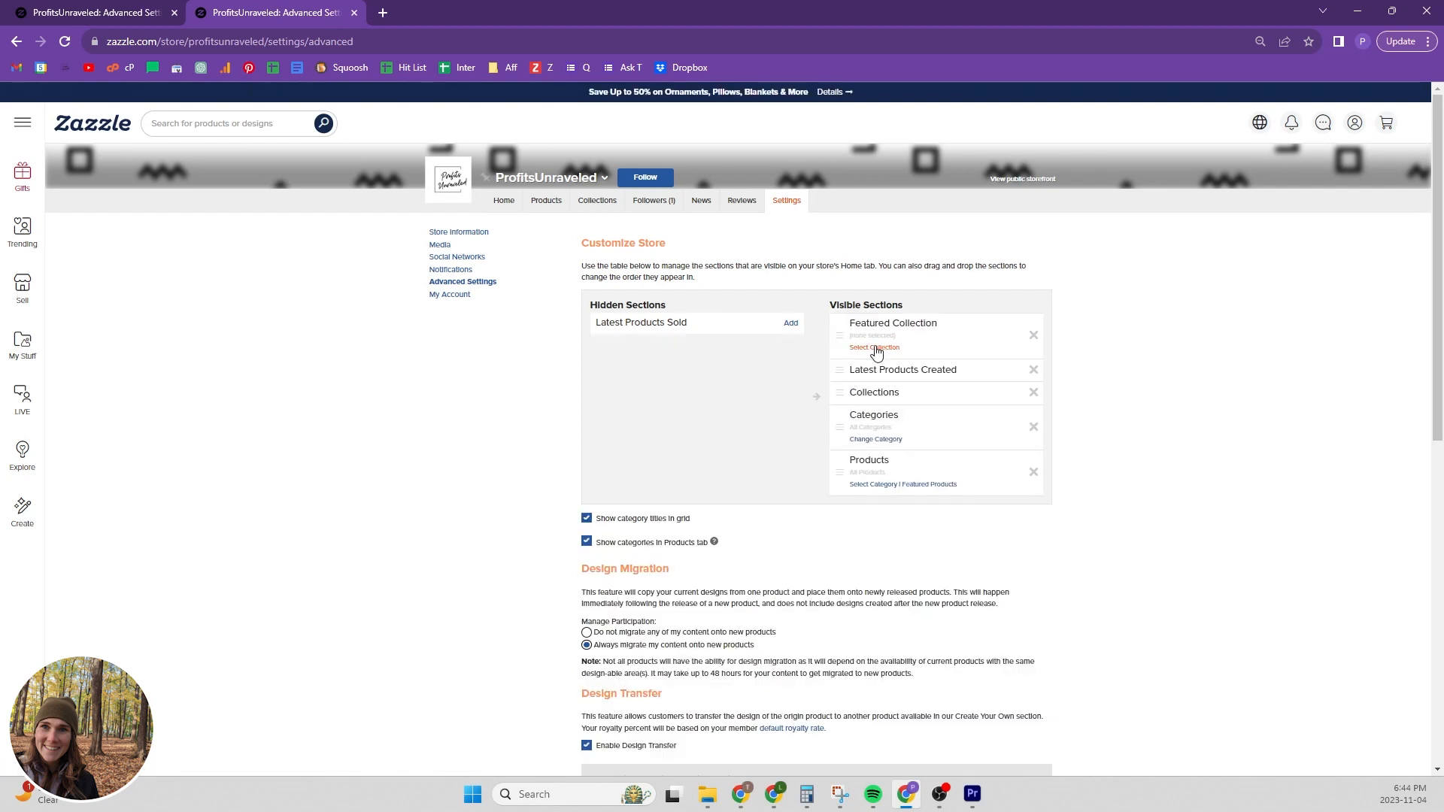
click(872, 348)
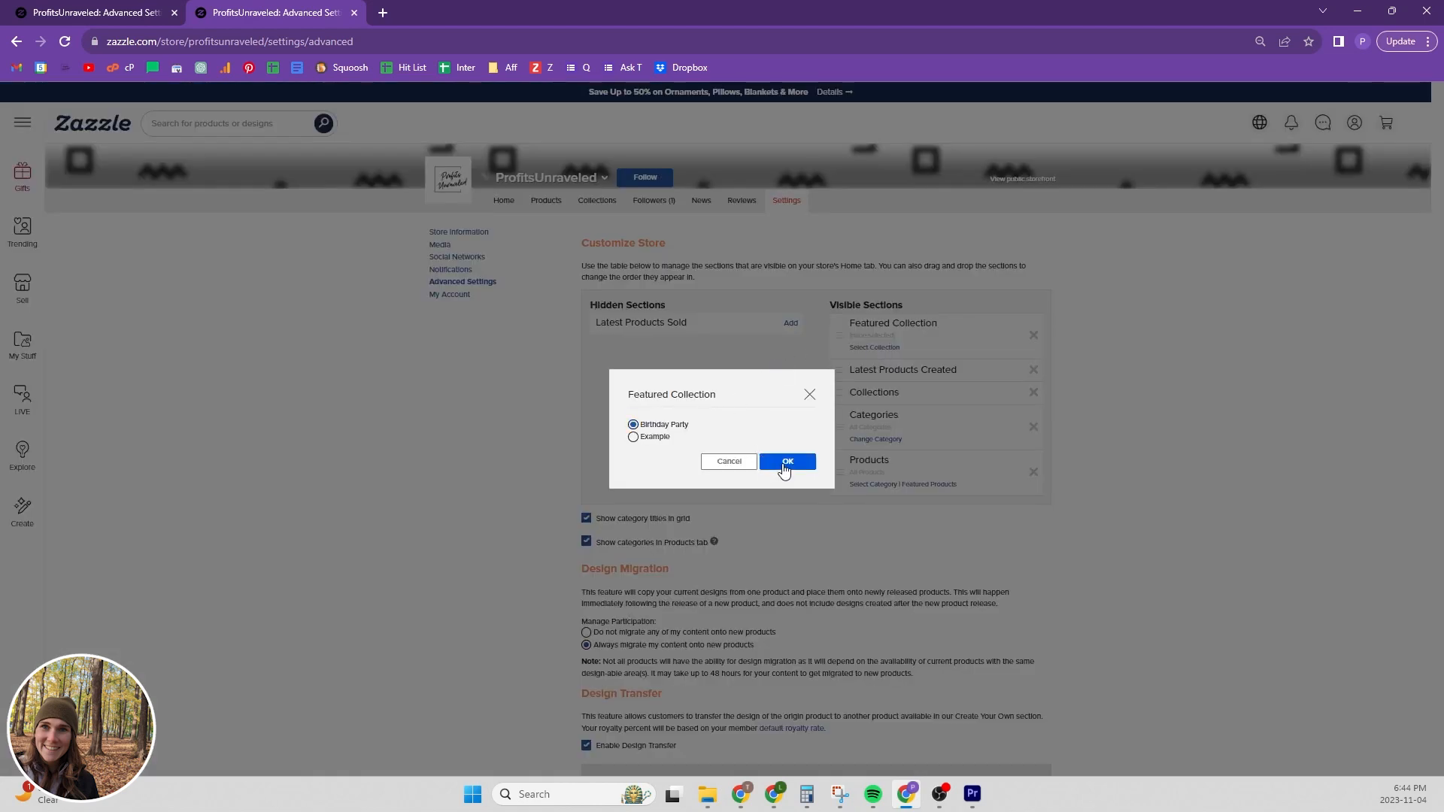
click(786, 462)
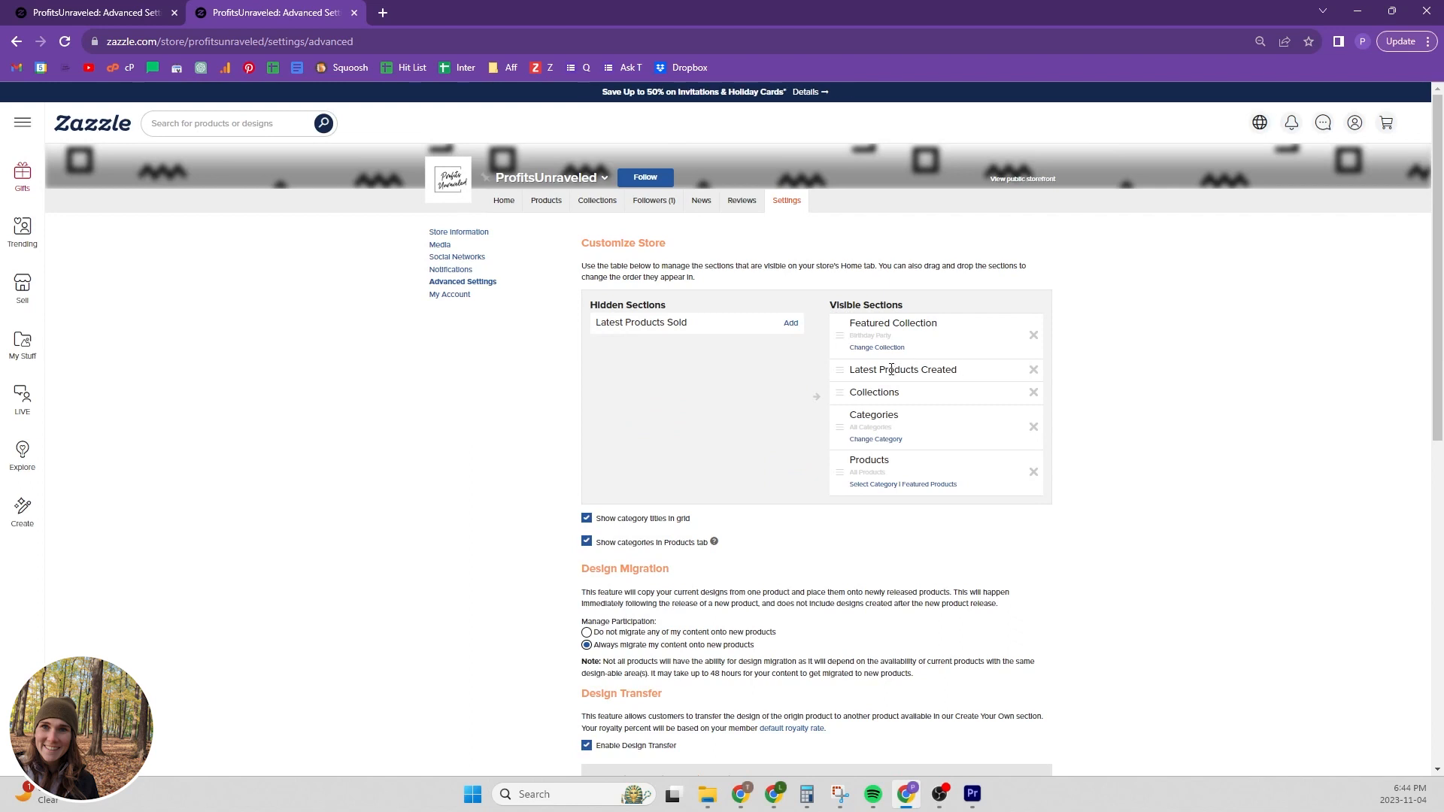
mouse_move(1012, 378)
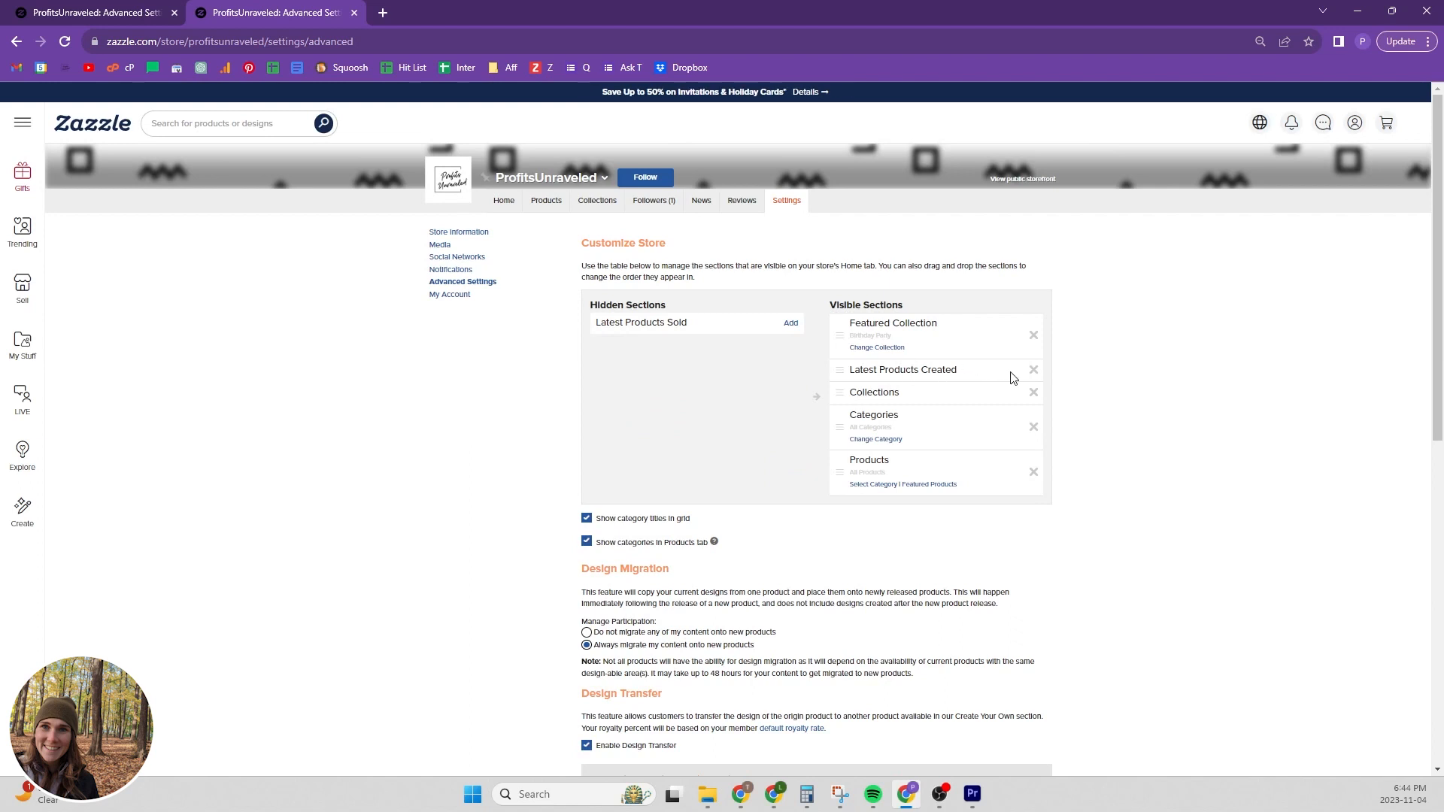
mouse_move(1033, 370)
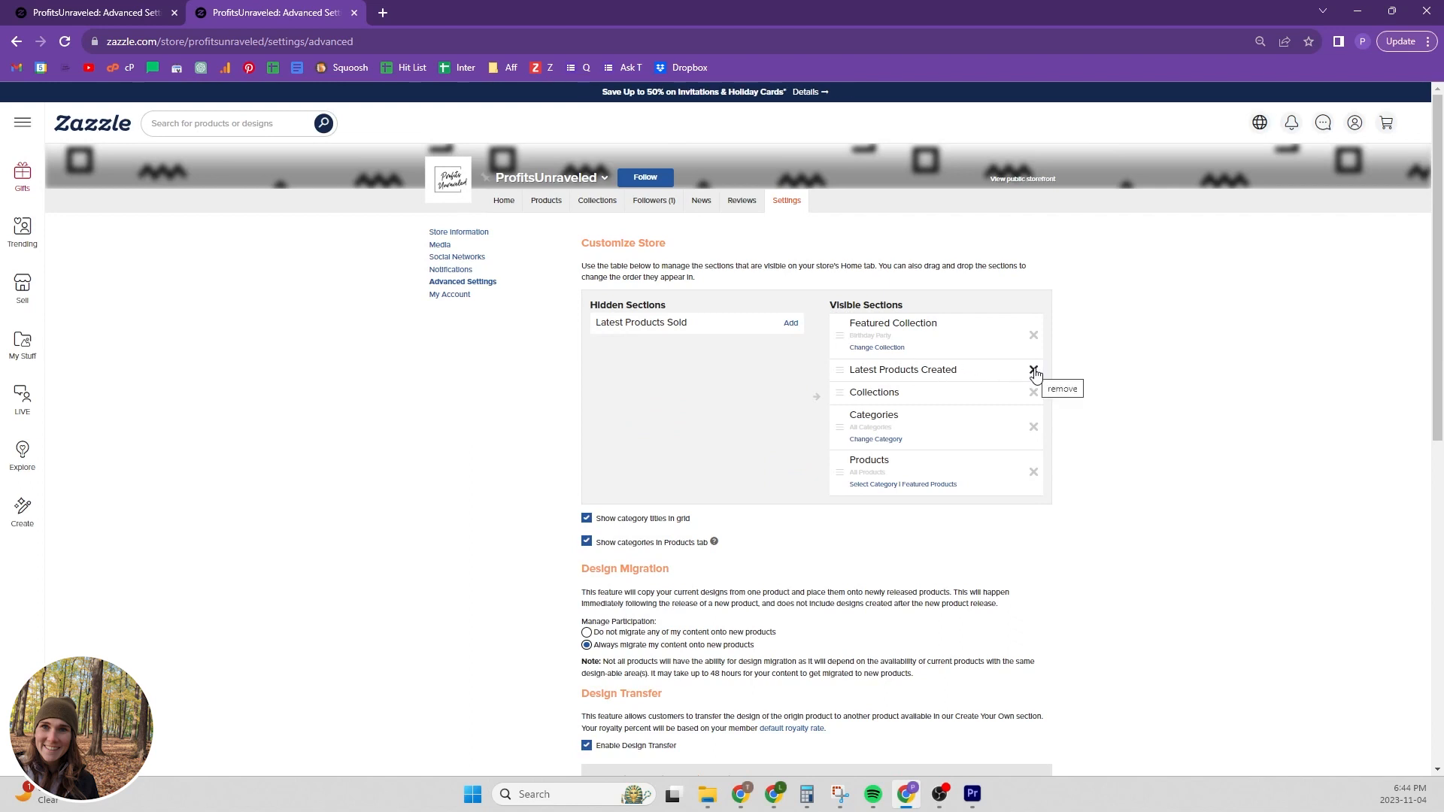
Hide Latest Products Created and keep Categories above Collections in the visible sections.
click(1032, 369)
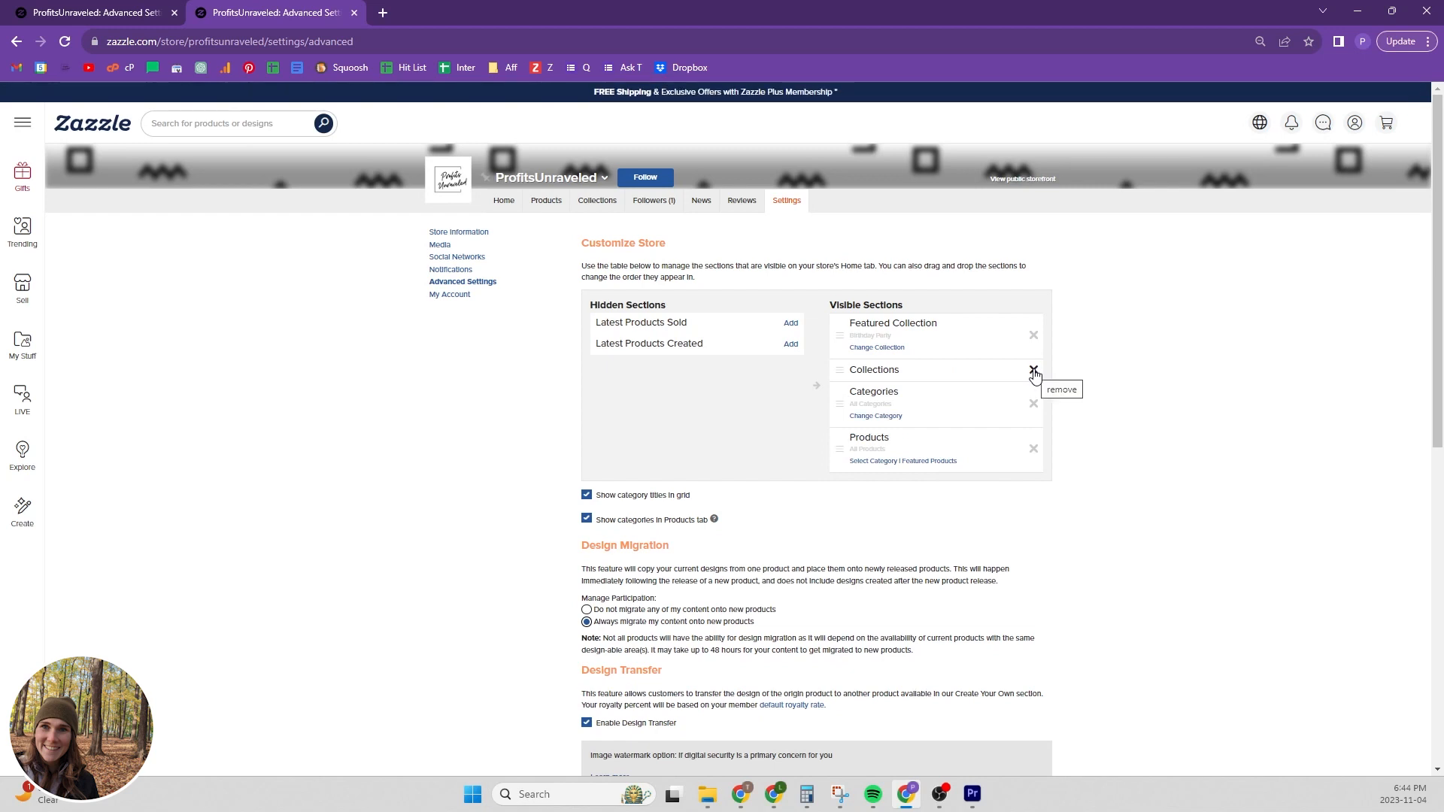
mouse_move(1035, 408)
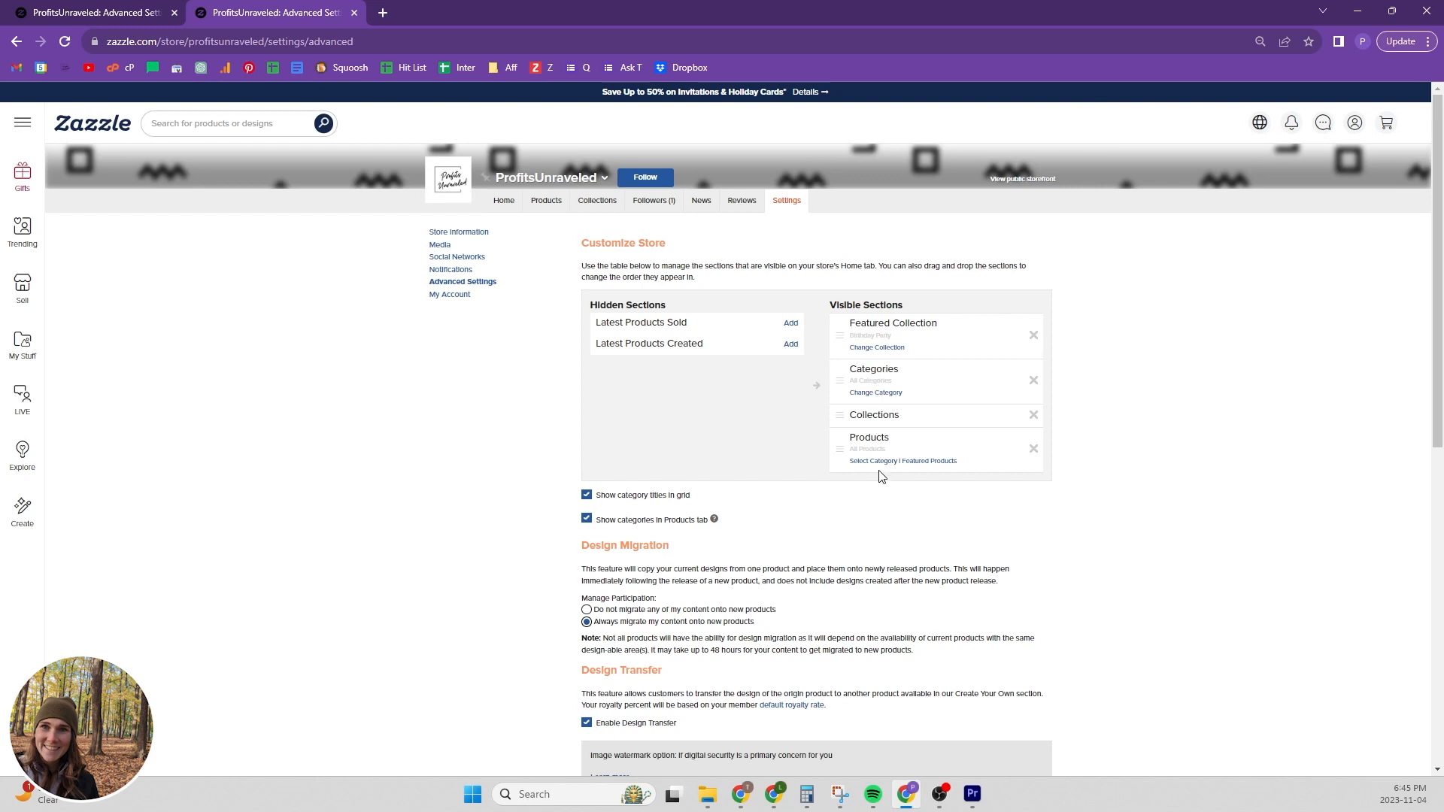
click(875, 392)
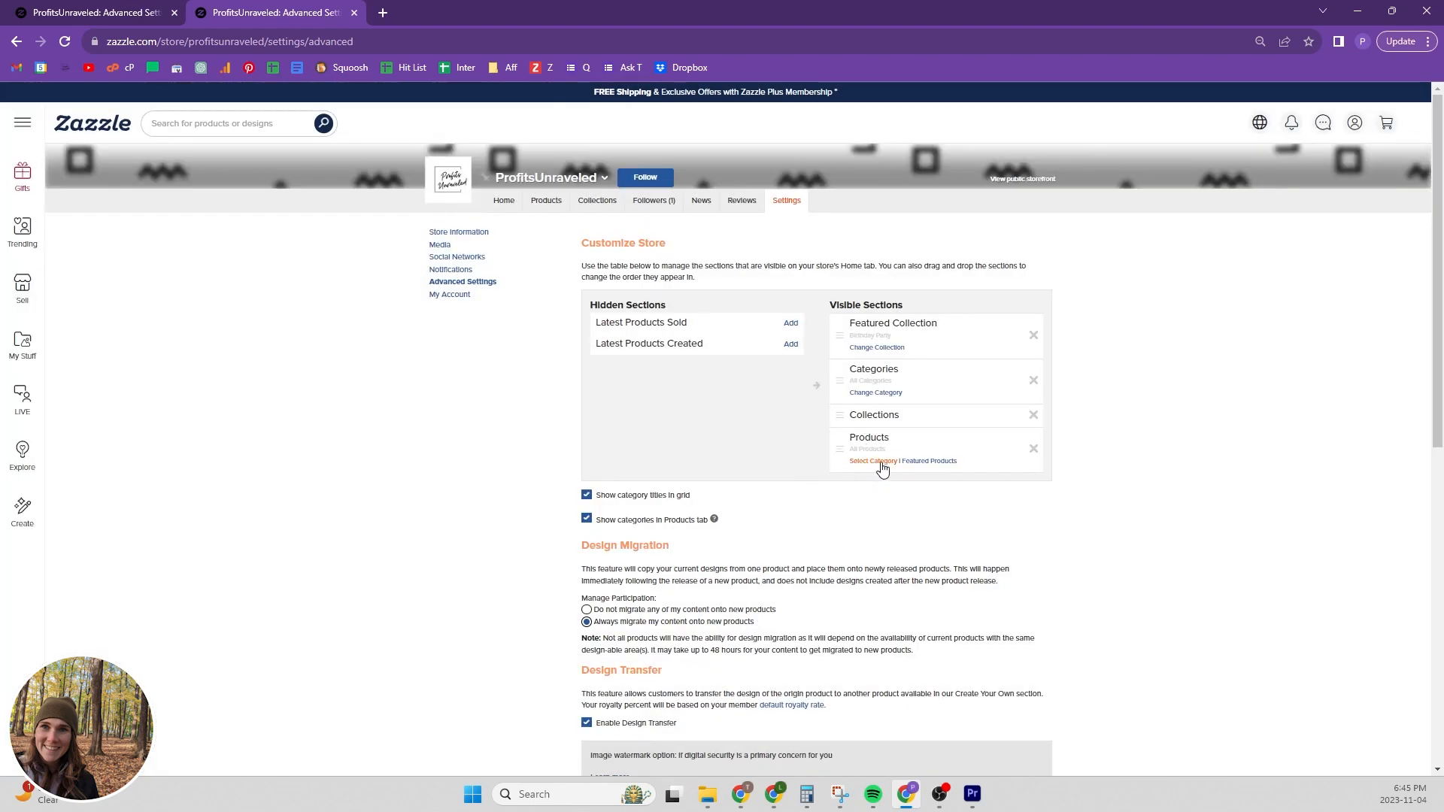
Look at the Products section's category picker and leave the category unchanged.
click(871, 462)
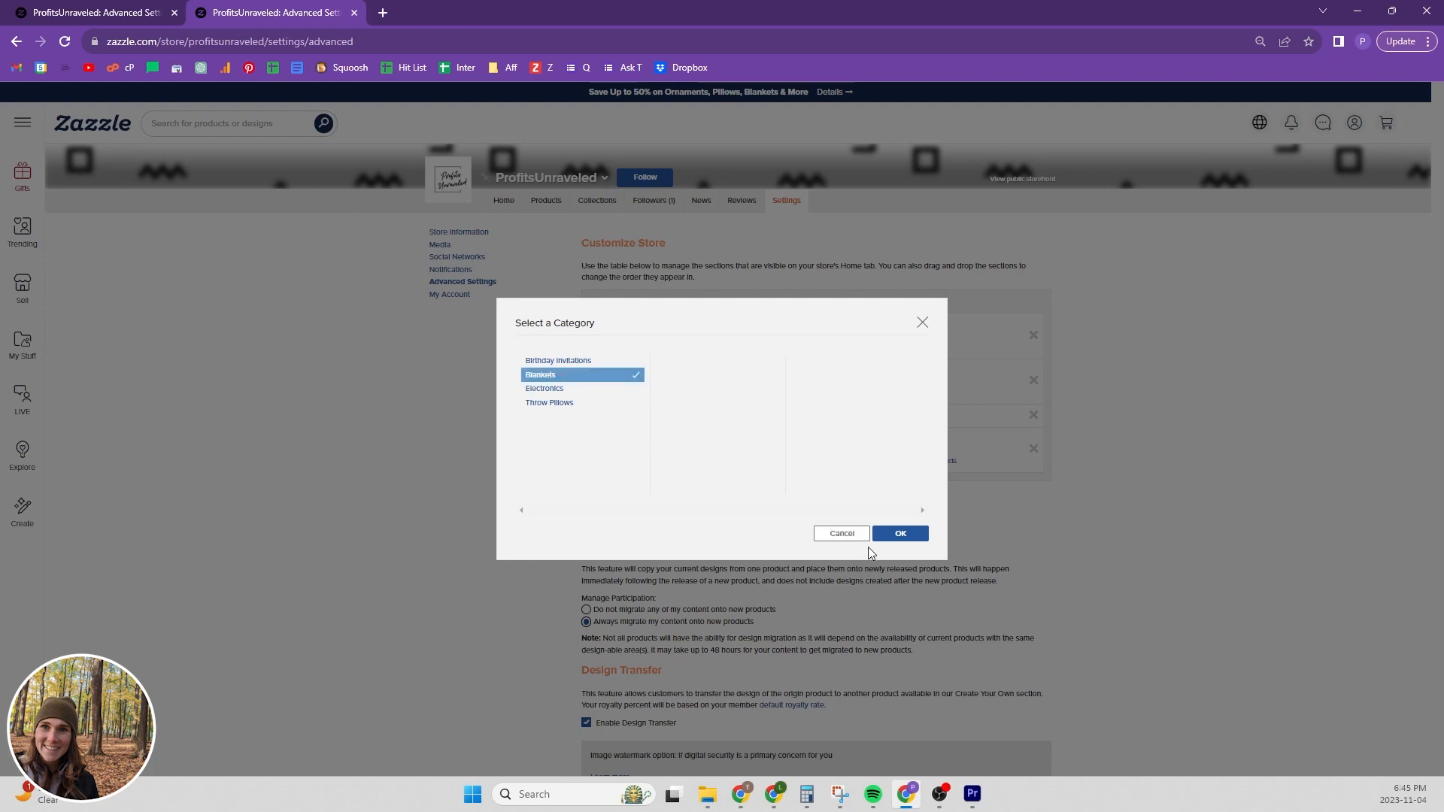
click(899, 532)
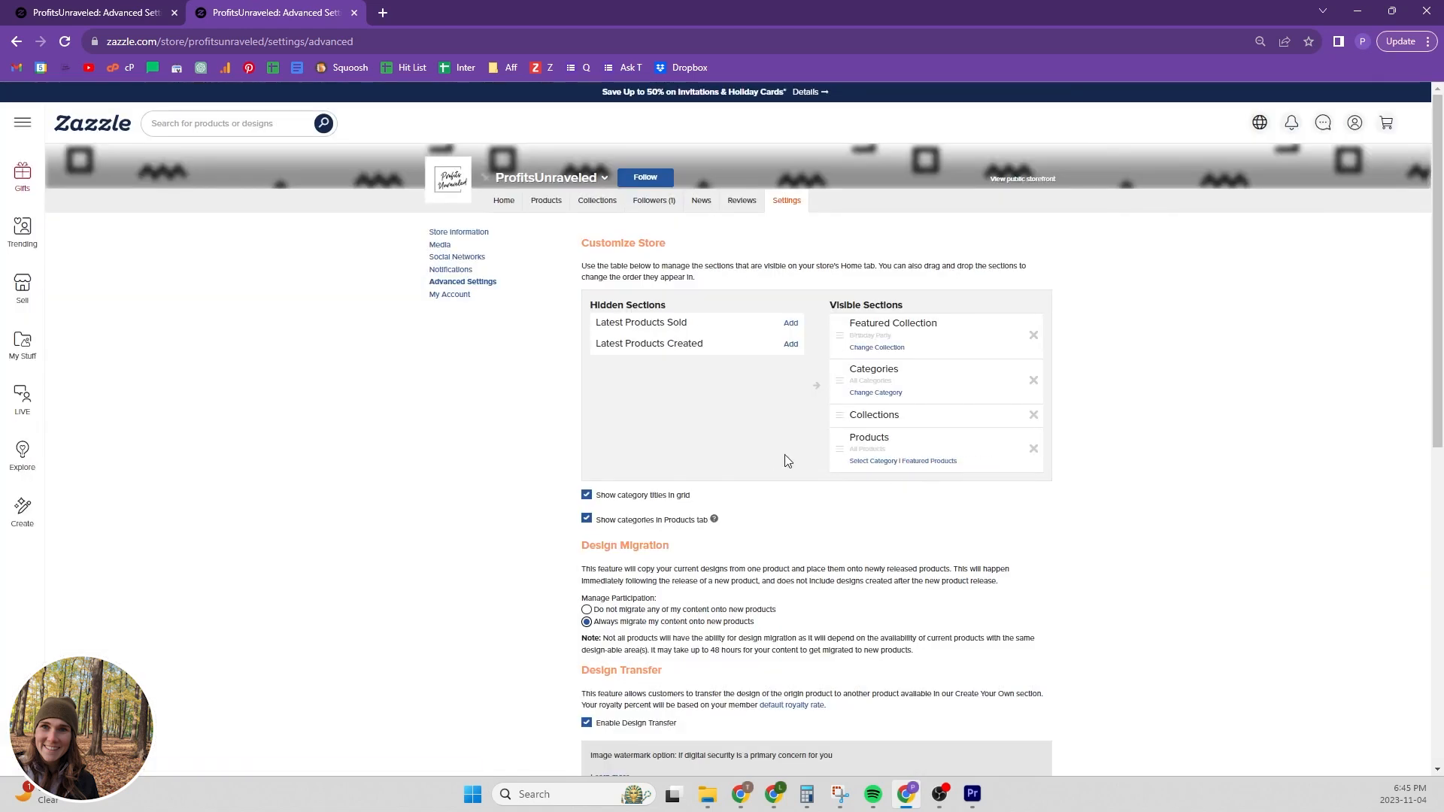
mouse_move(663, 506)
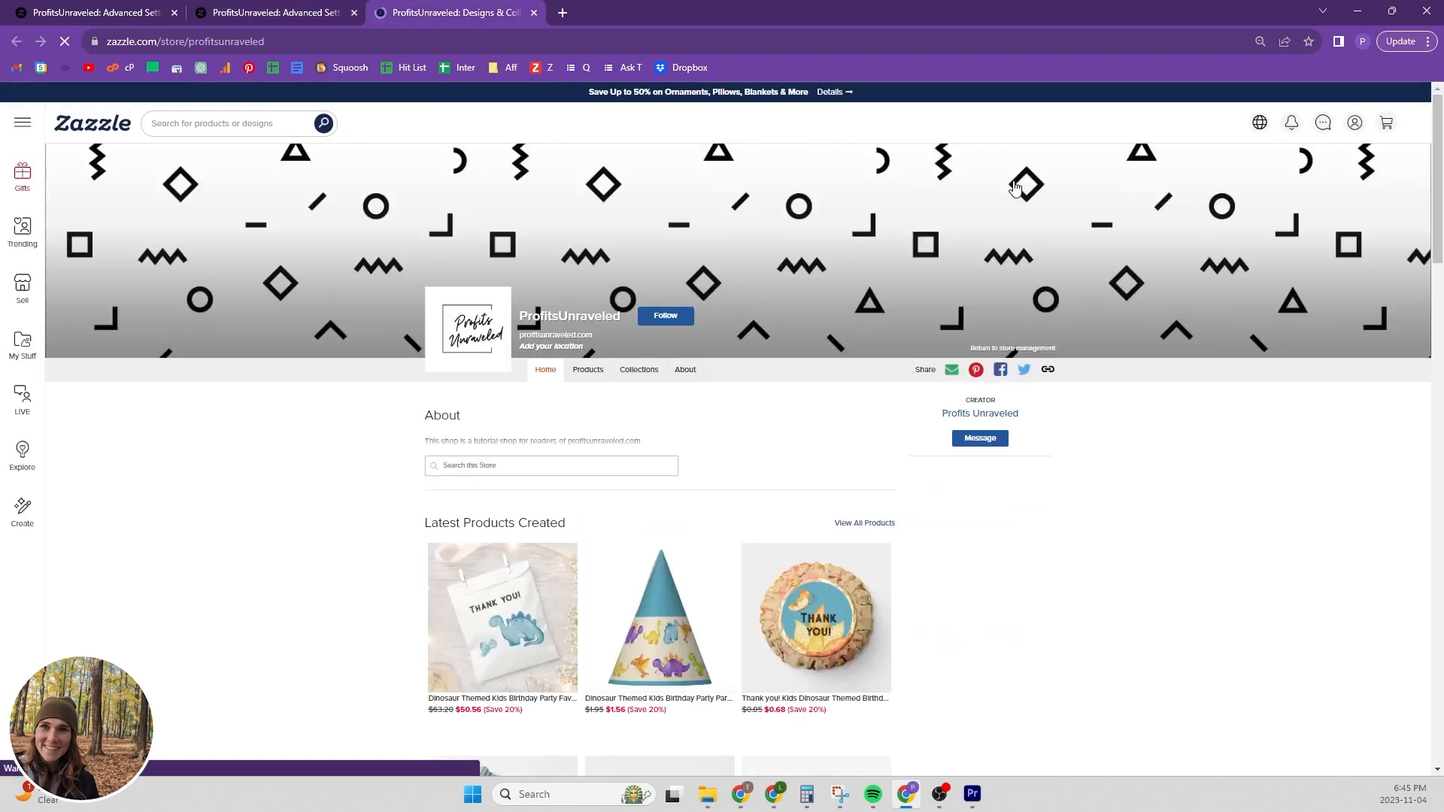
Check the live storefront's Categories and Products pages, then return to the store settings.
scroll(down, 3)
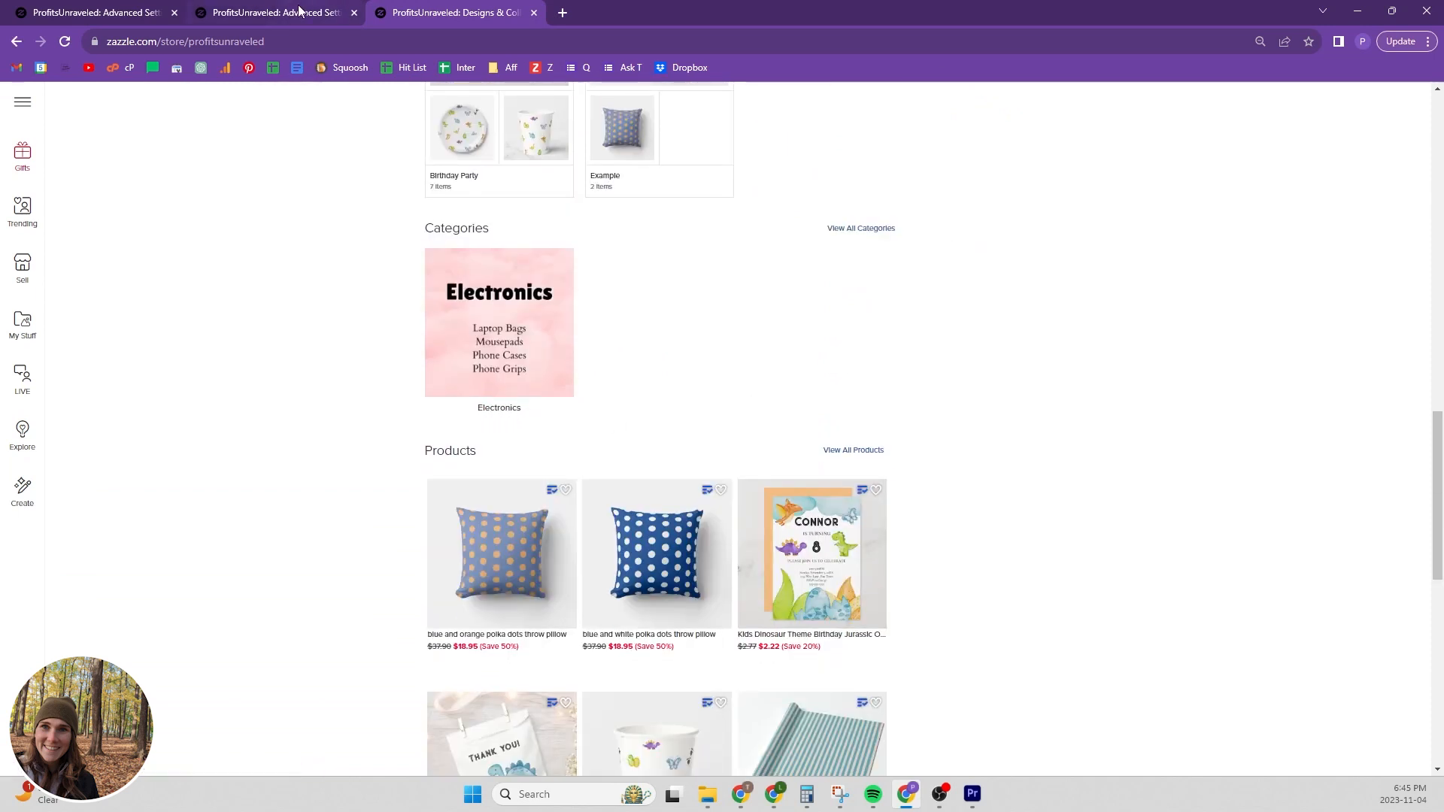
mouse_move(483, 274)
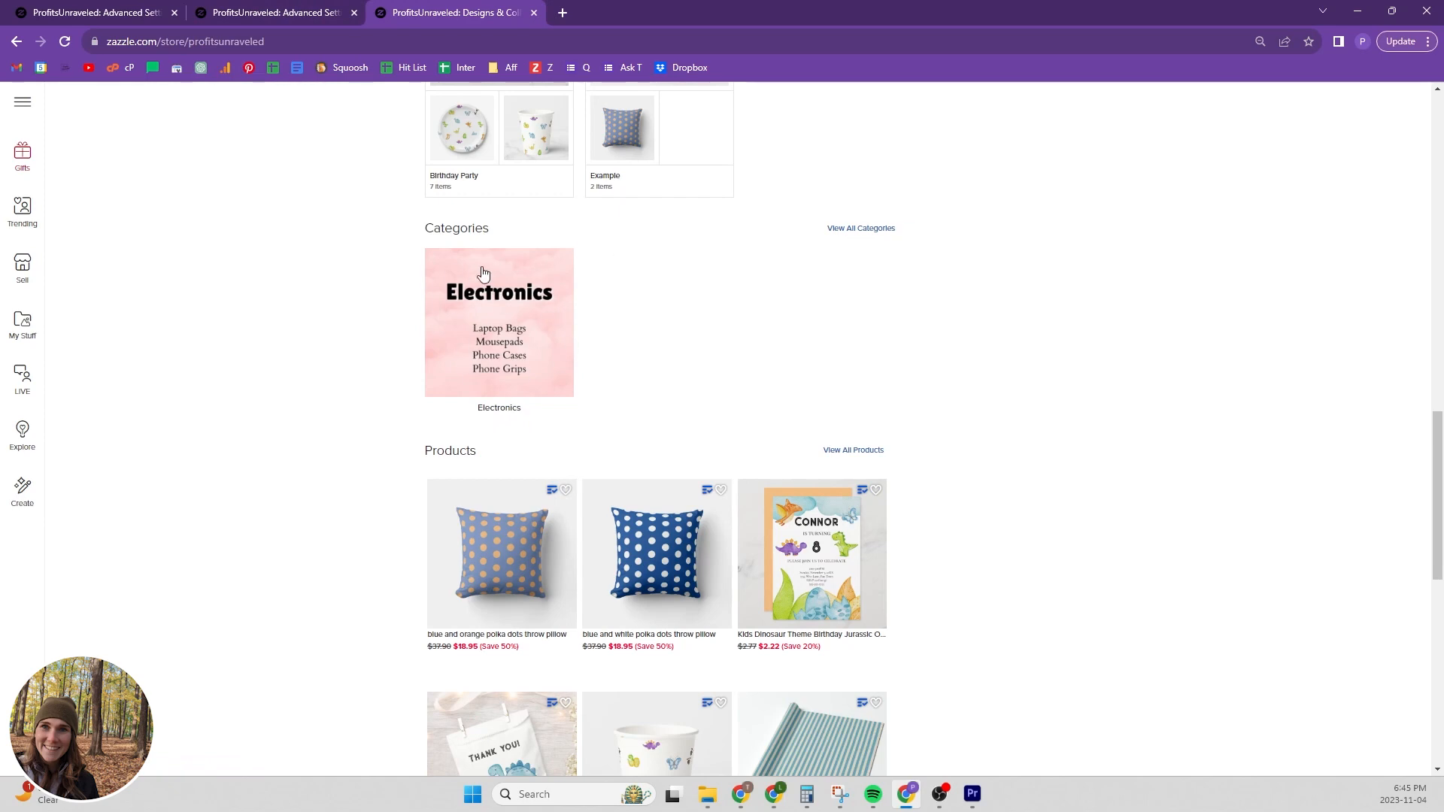
click(272, 12)
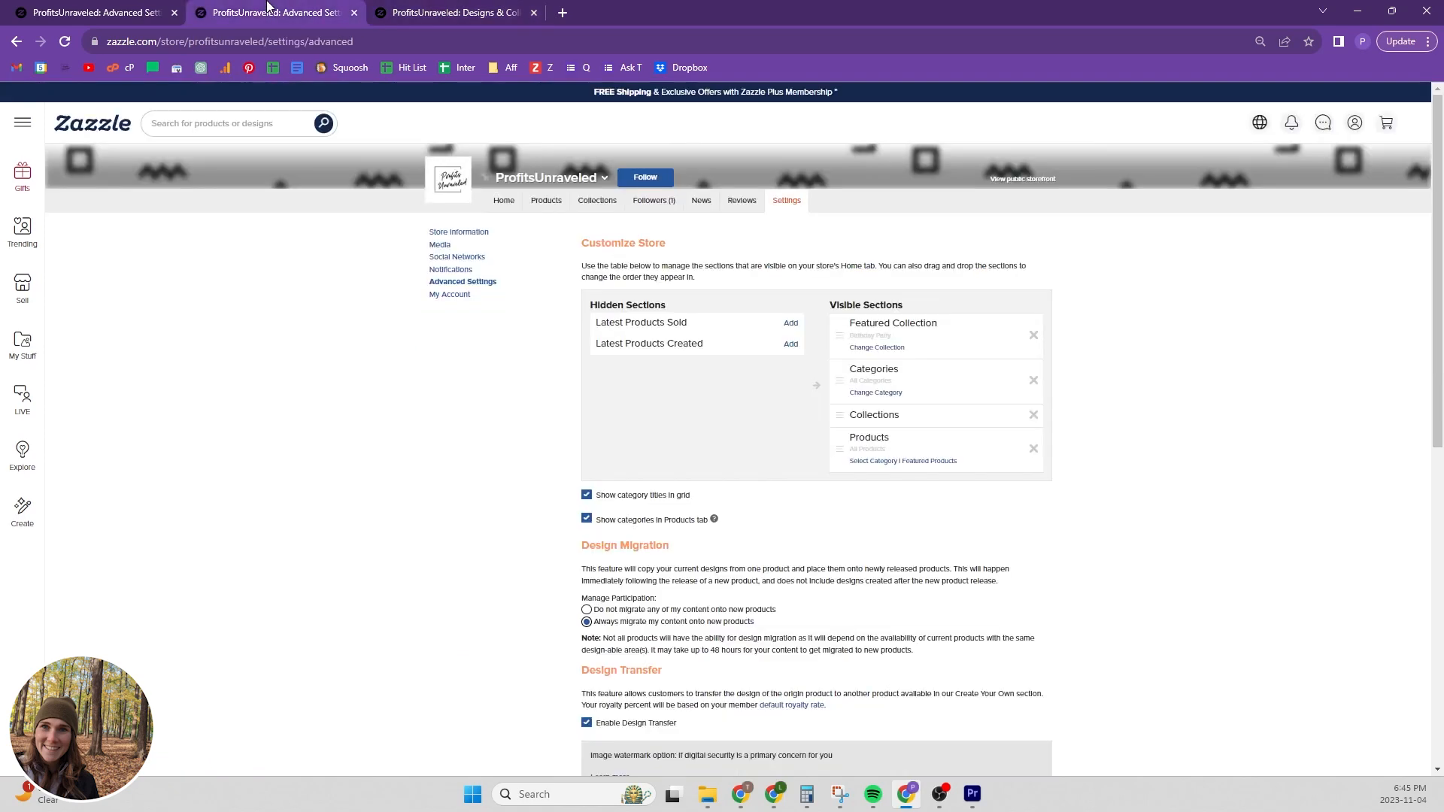
mouse_move(624, 527)
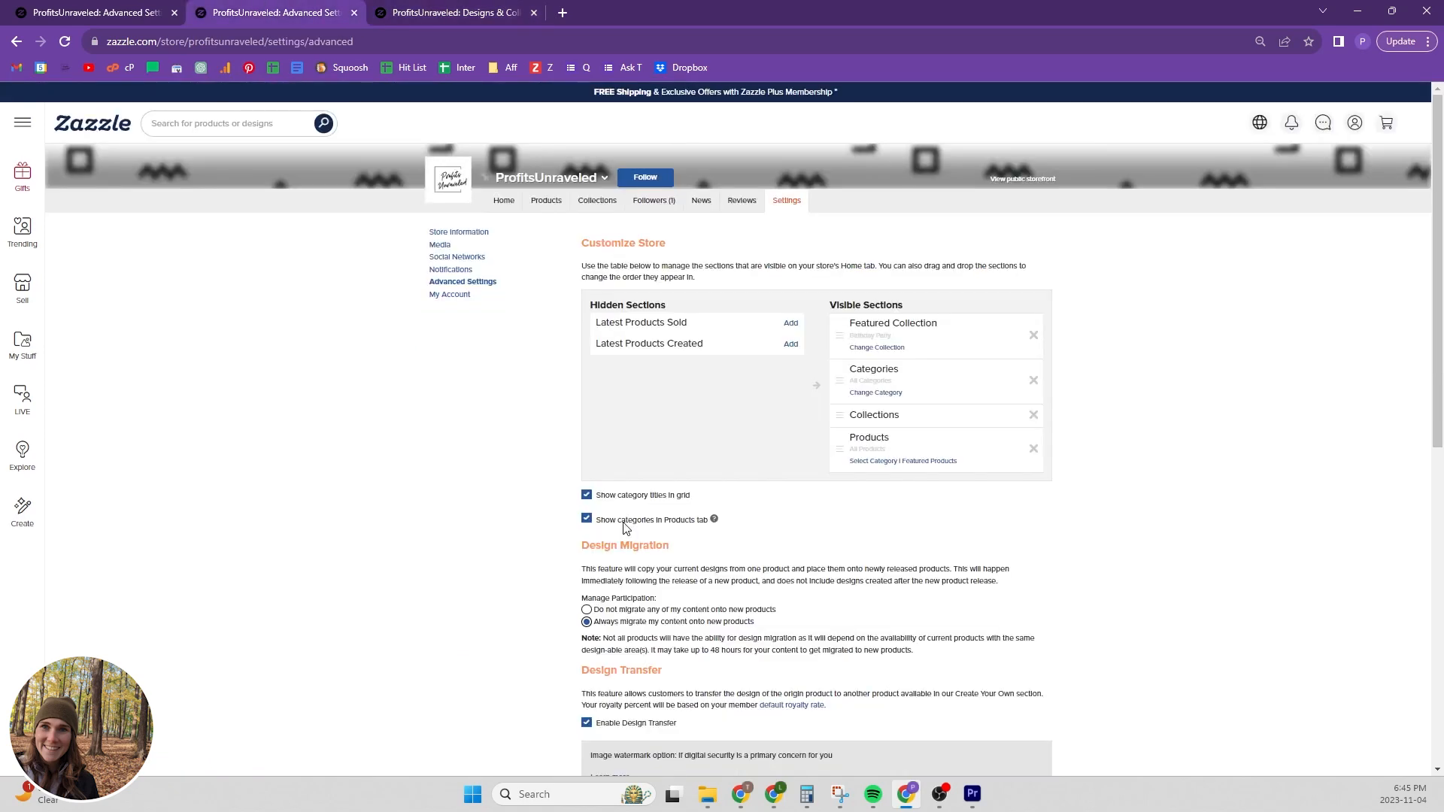
mouse_move(702, 531)
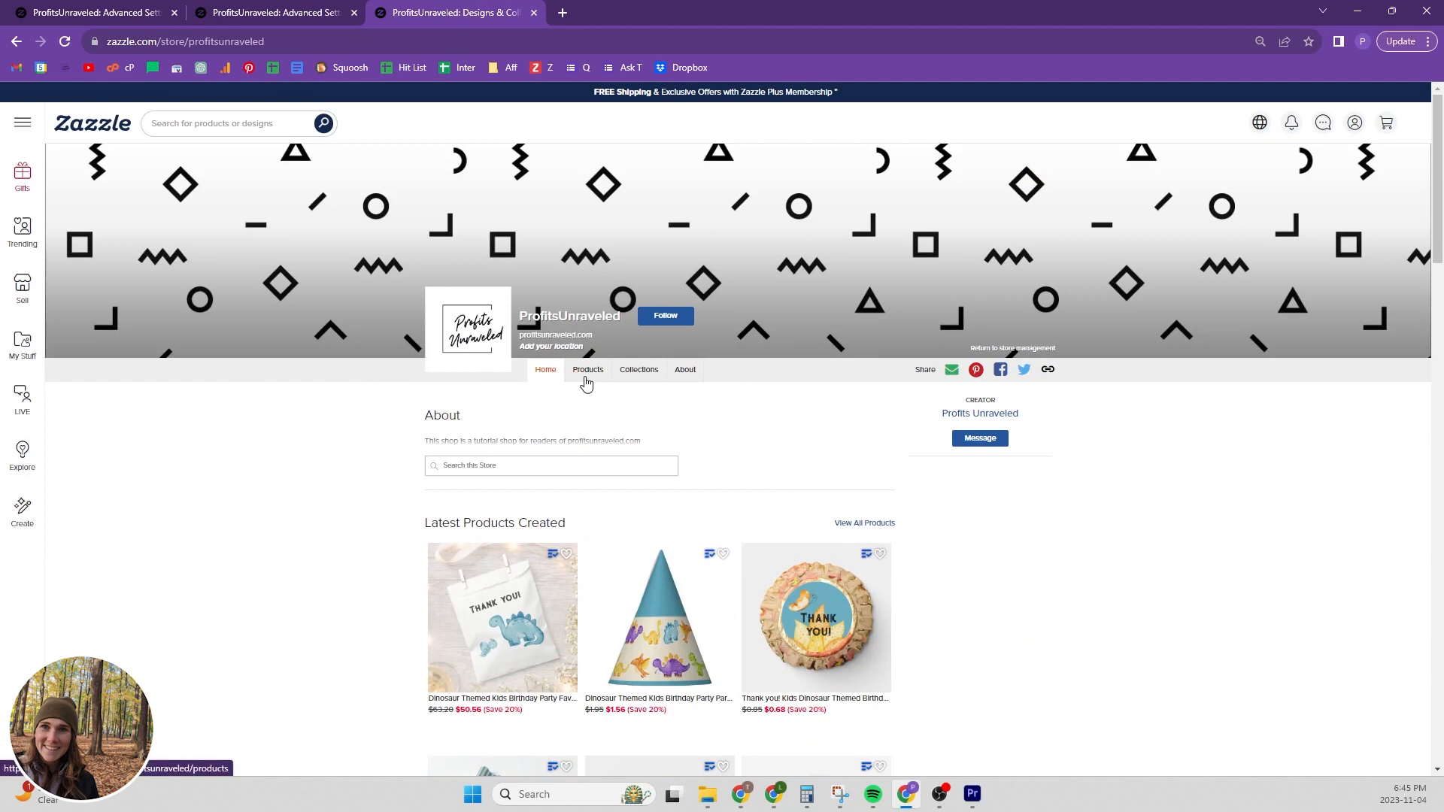
click(587, 370)
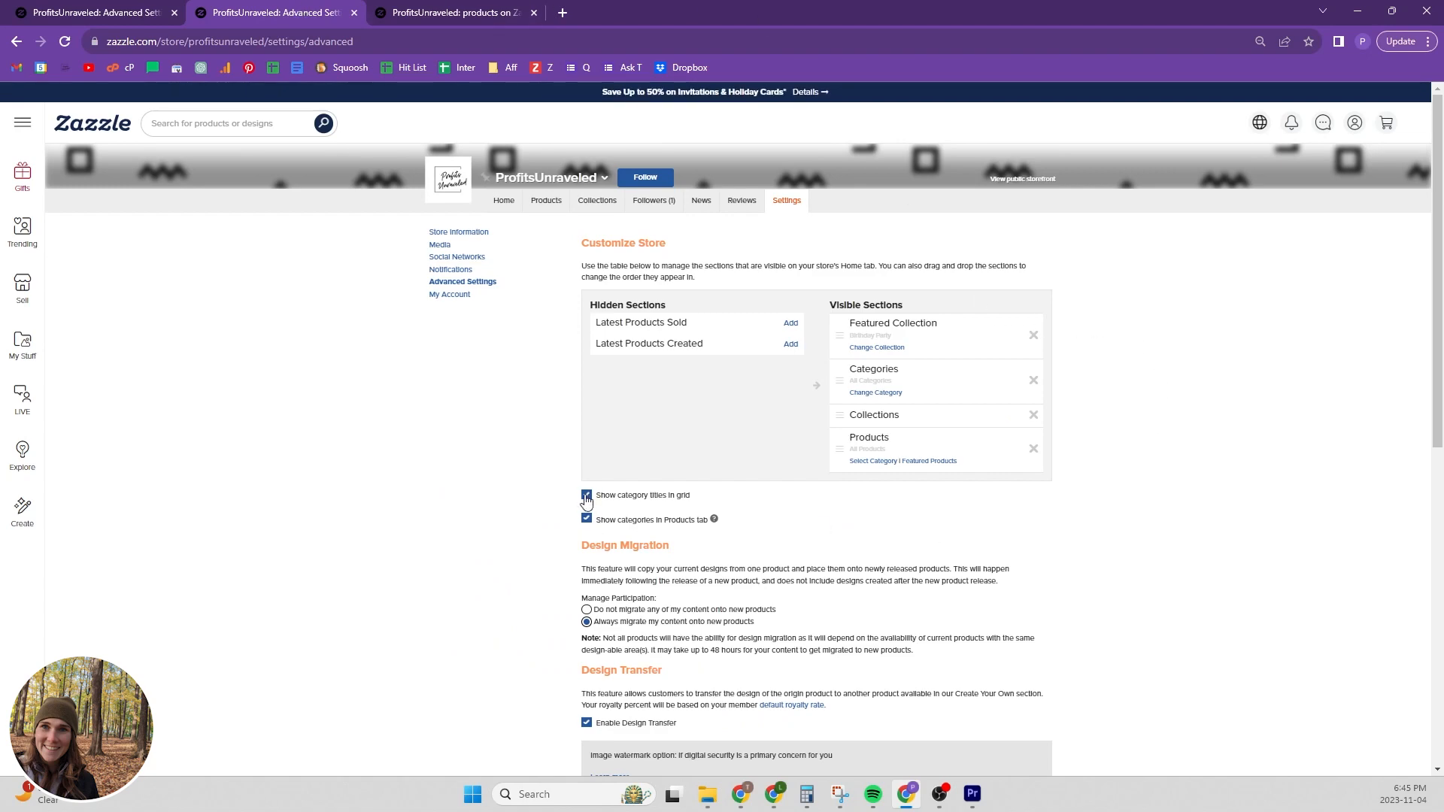
Turn off Show category titles in grid and review the storefront: Birthday Party first, untitled Electronics category.
scroll(down, 3)
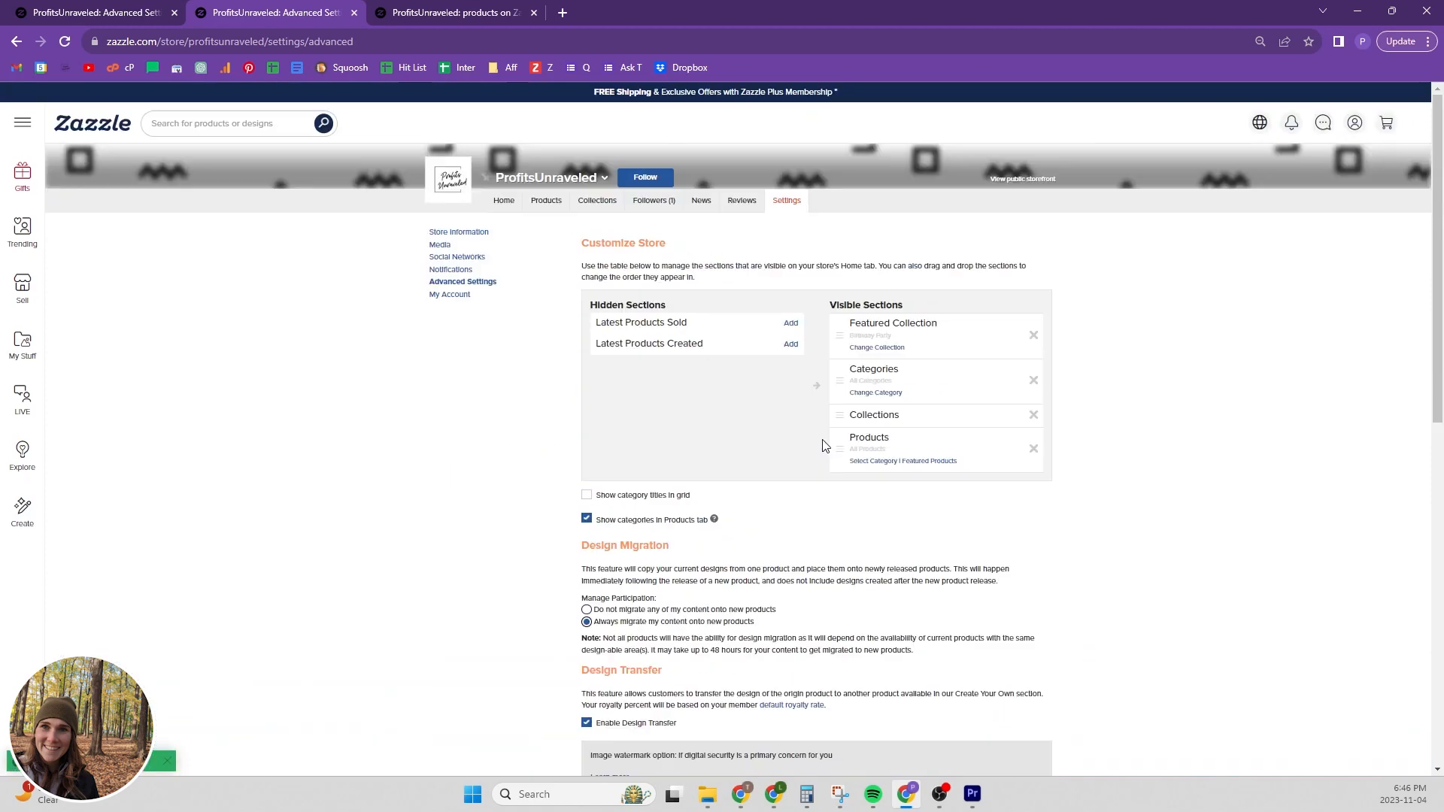
click(451, 12)
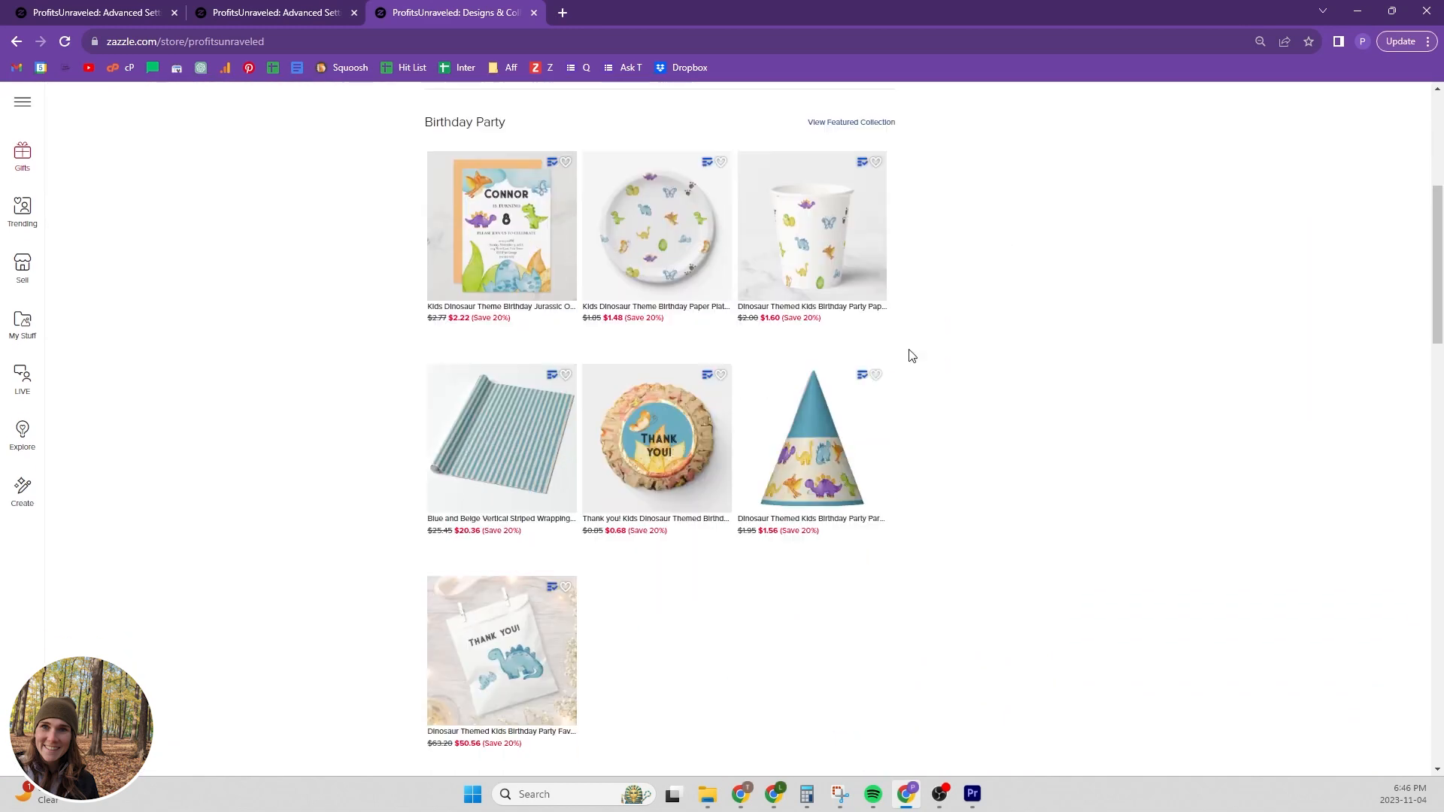
scroll(down, 3)
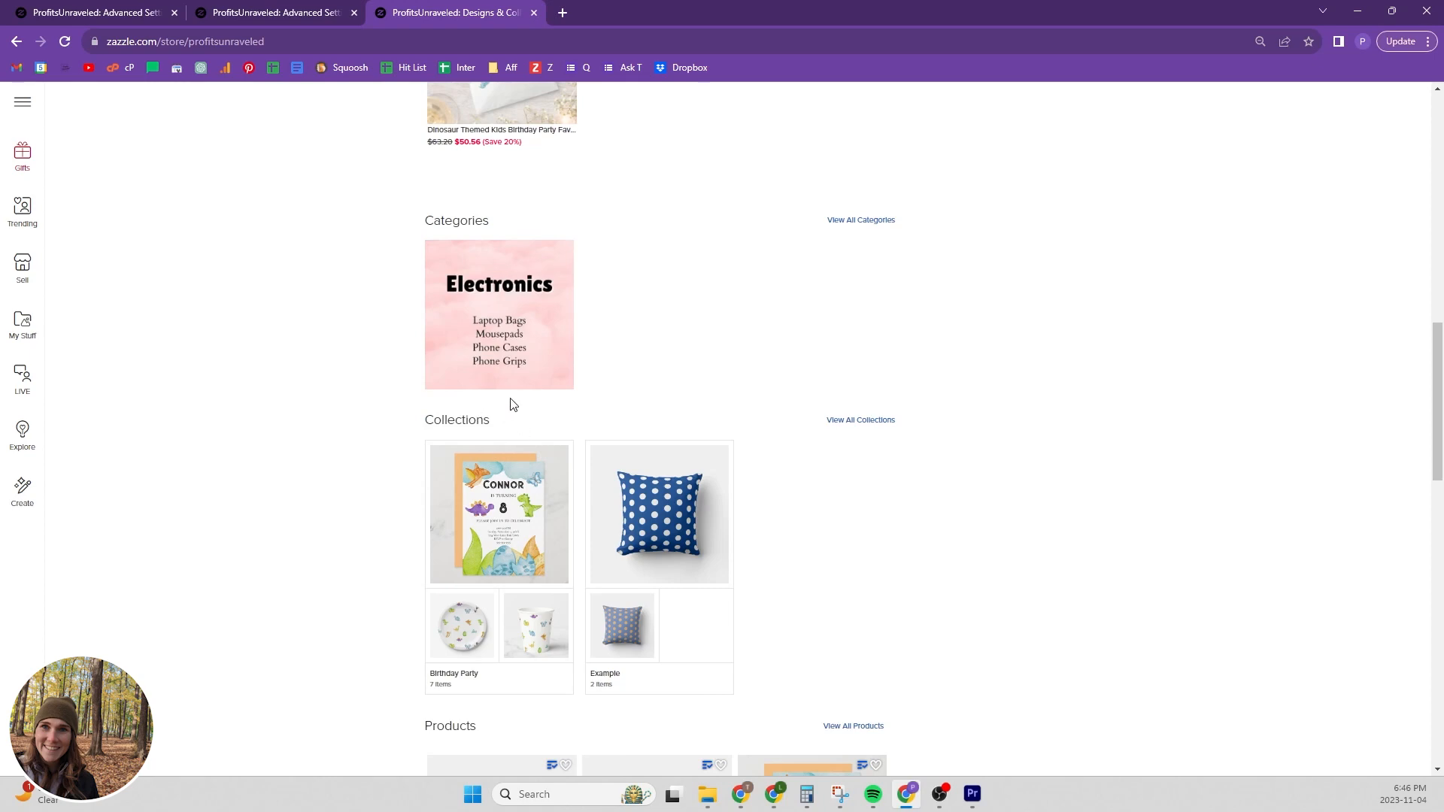
mouse_move(506, 406)
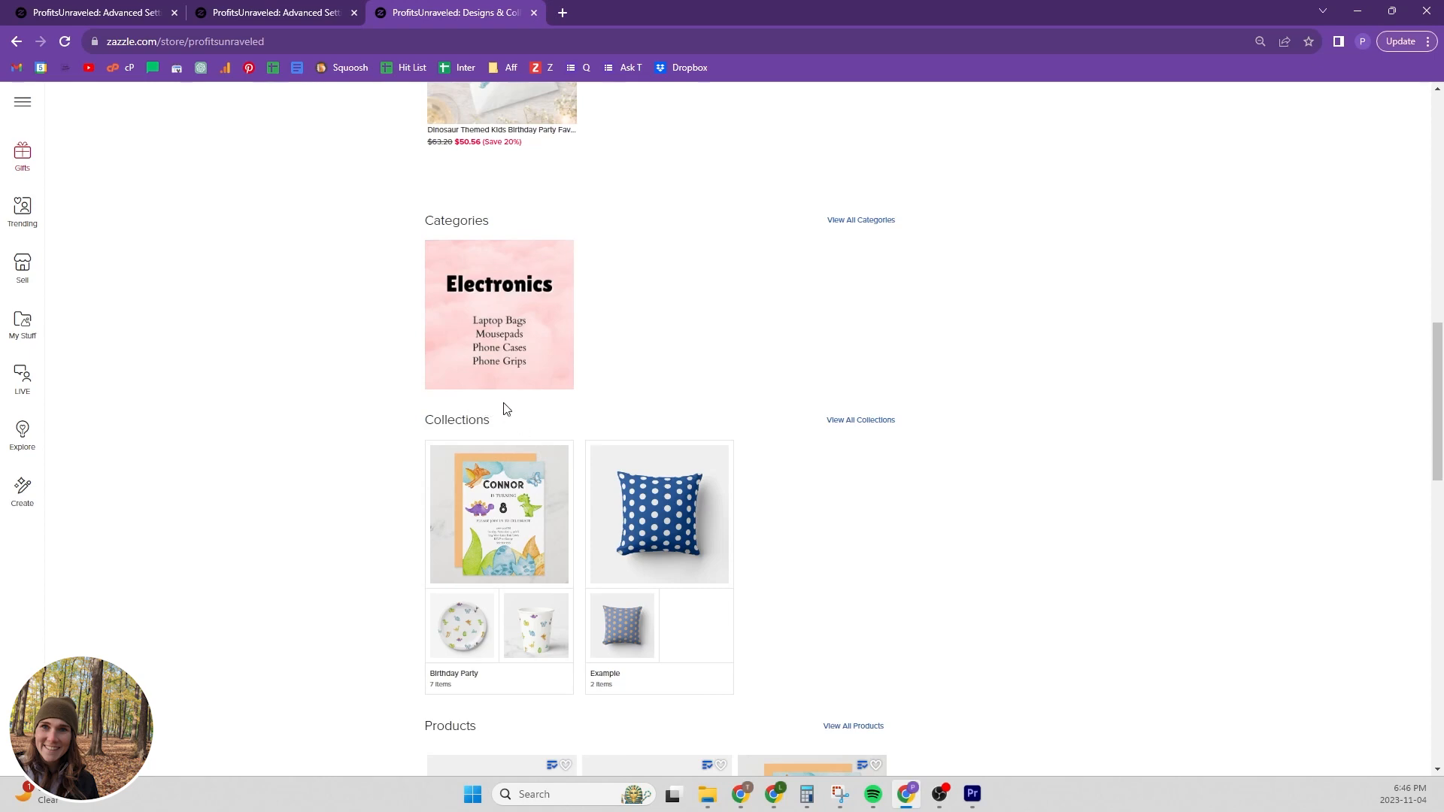
scroll(up, 3)
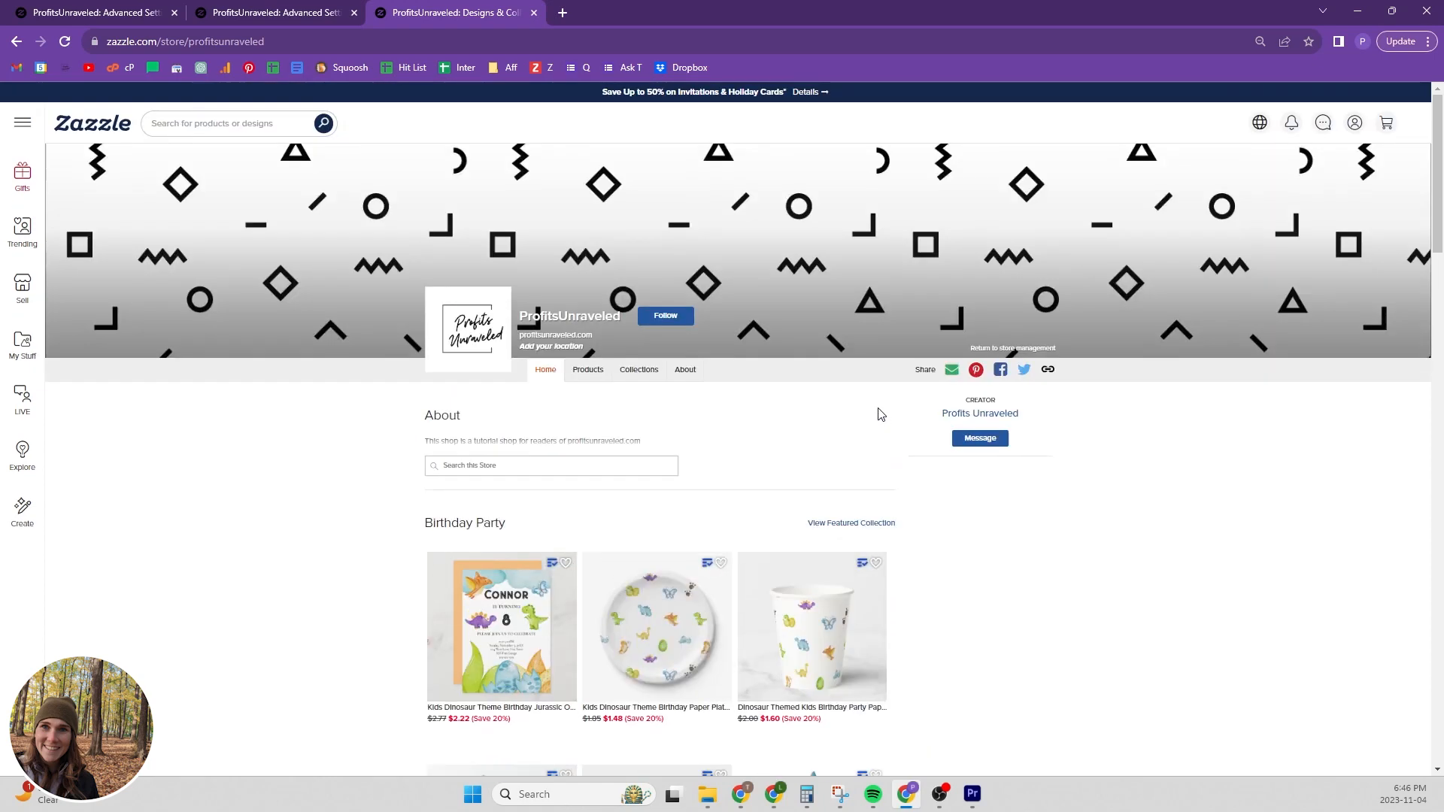
mouse_move(686, 370)
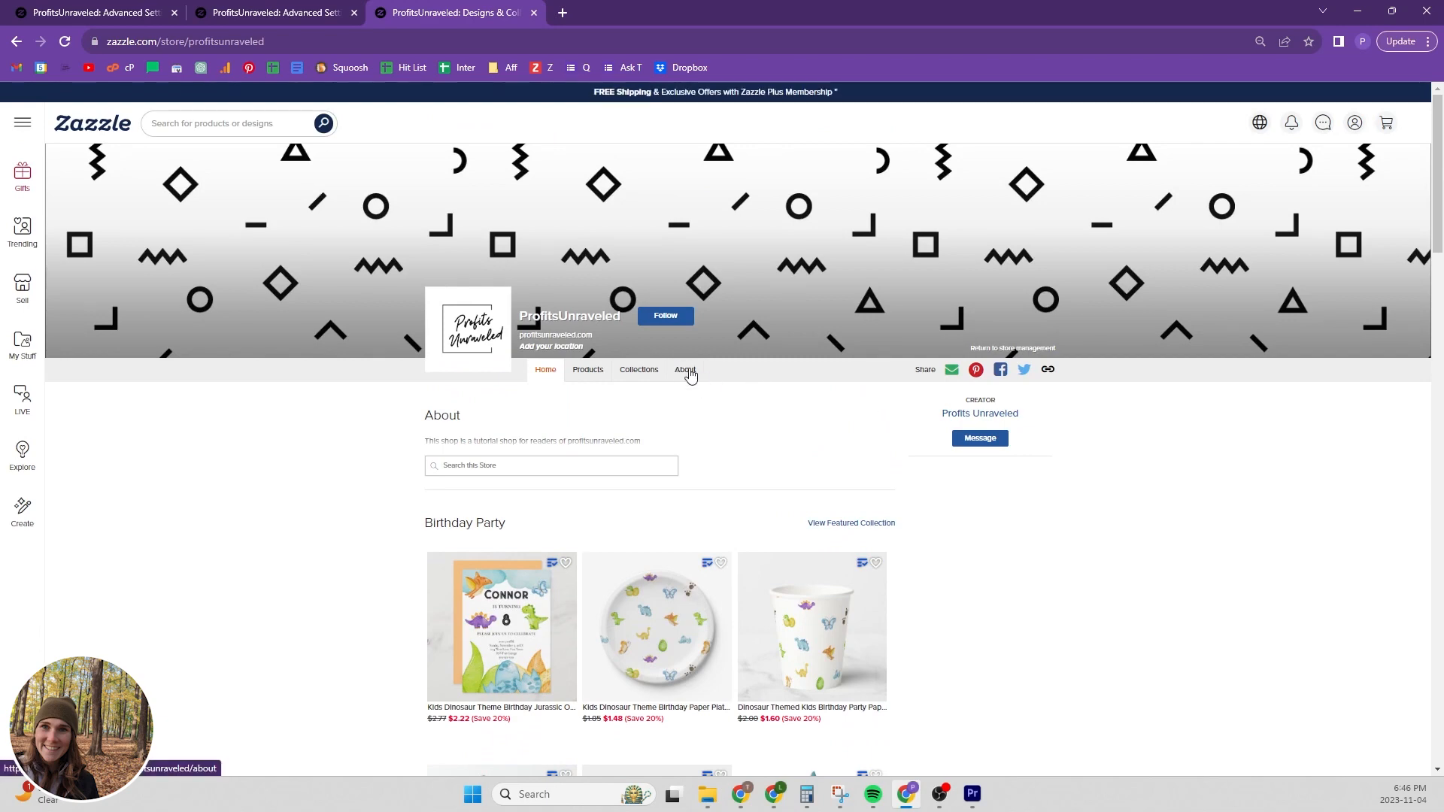
scroll(down, 3)
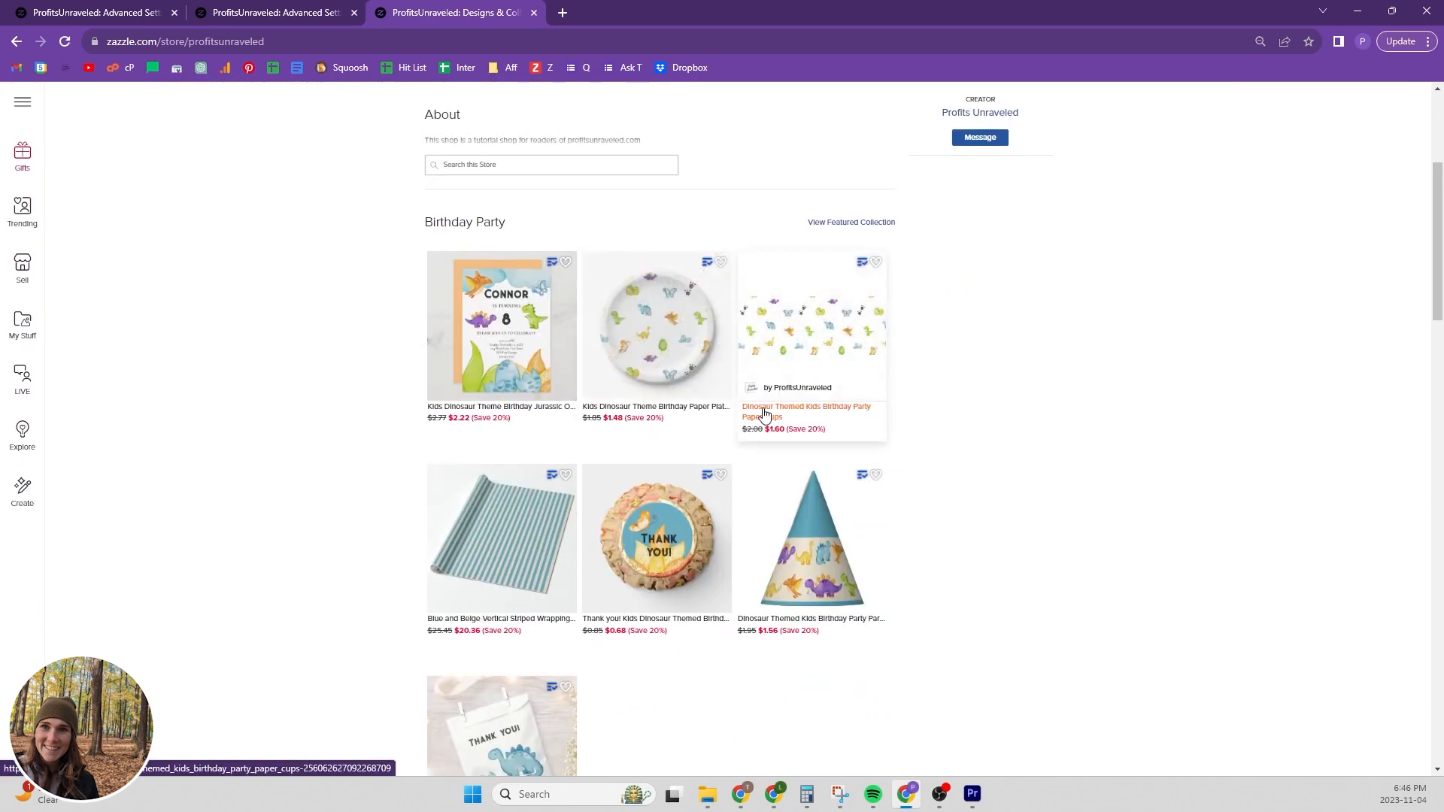